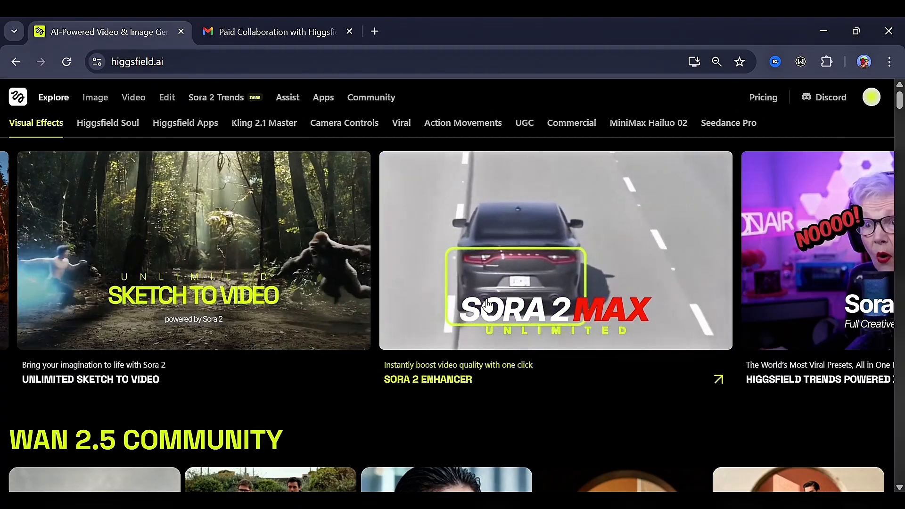
Go to the Sora 2 video generator from the Video menu's Models list
click(108, 122)
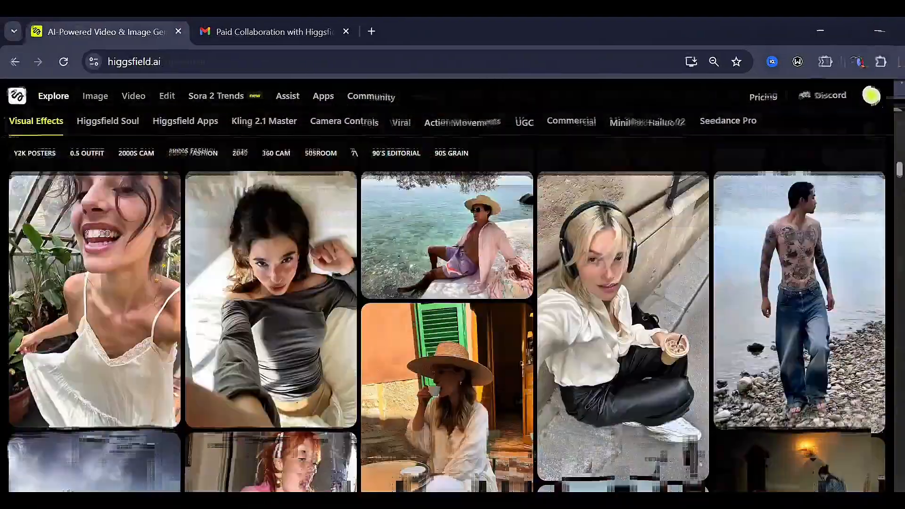
scroll(down, 3)
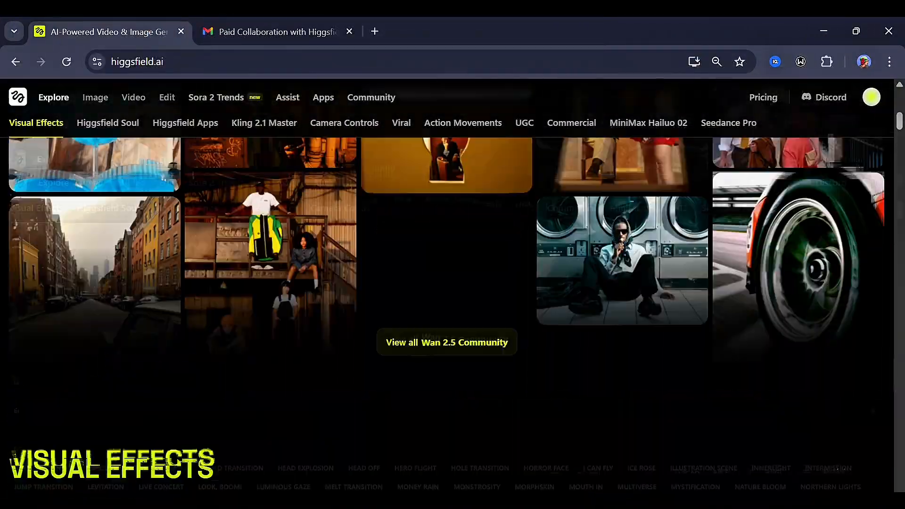
scroll(up, 3)
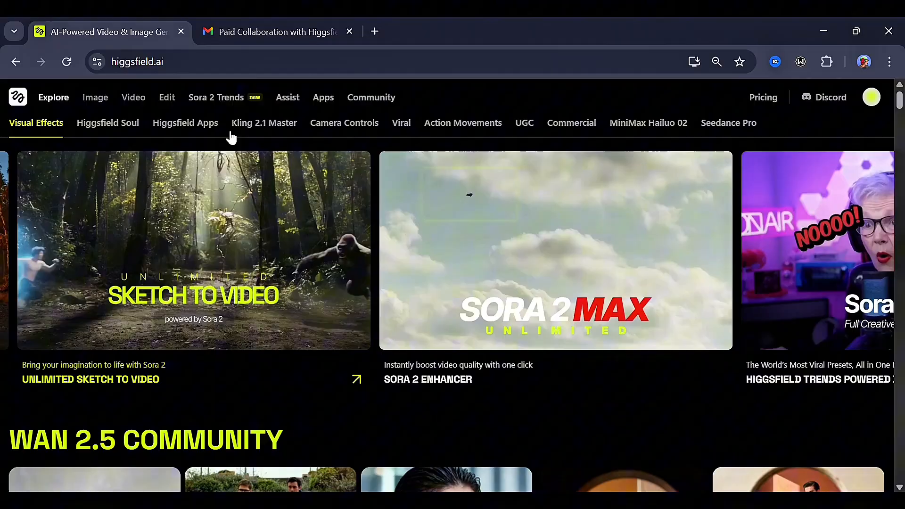
click(133, 97)
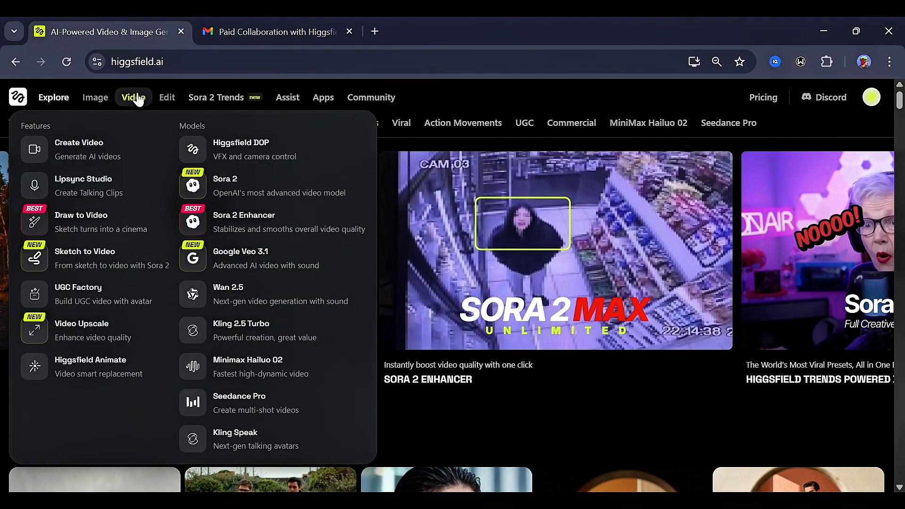
mouse_move(231, 185)
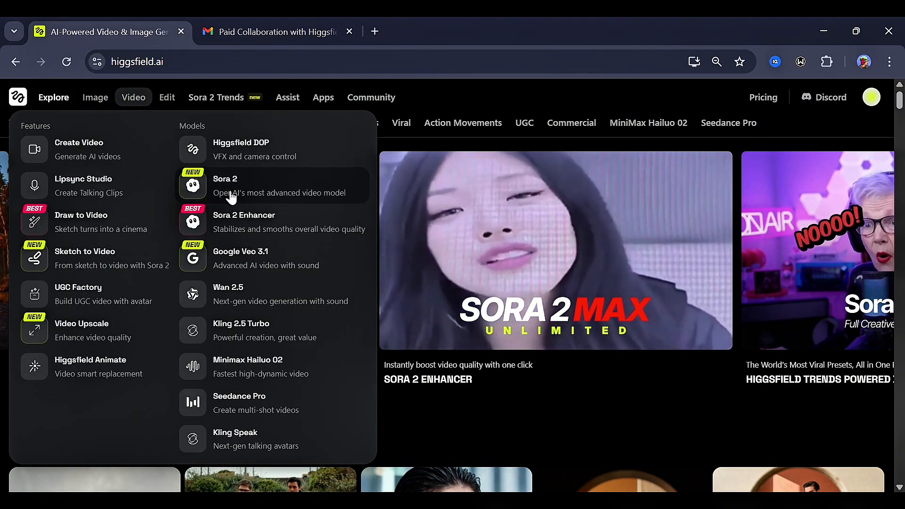
click(84, 251)
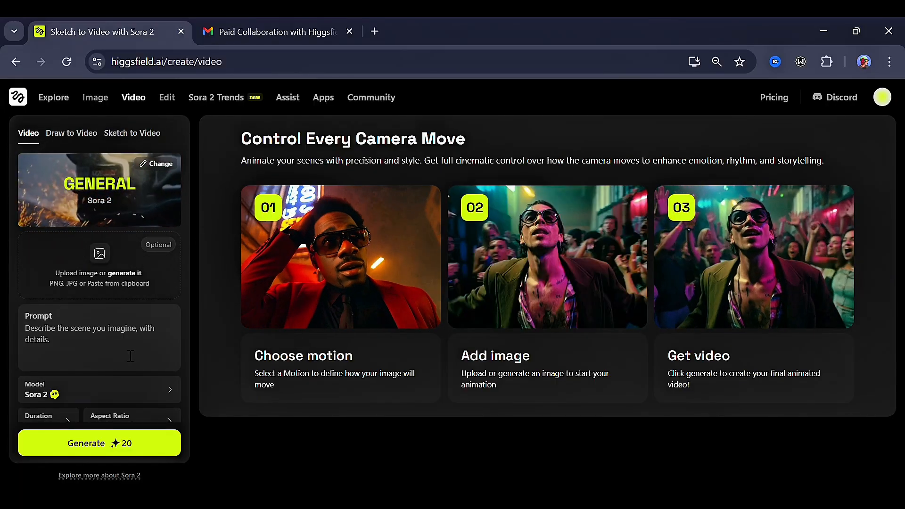
scroll(down, 3)
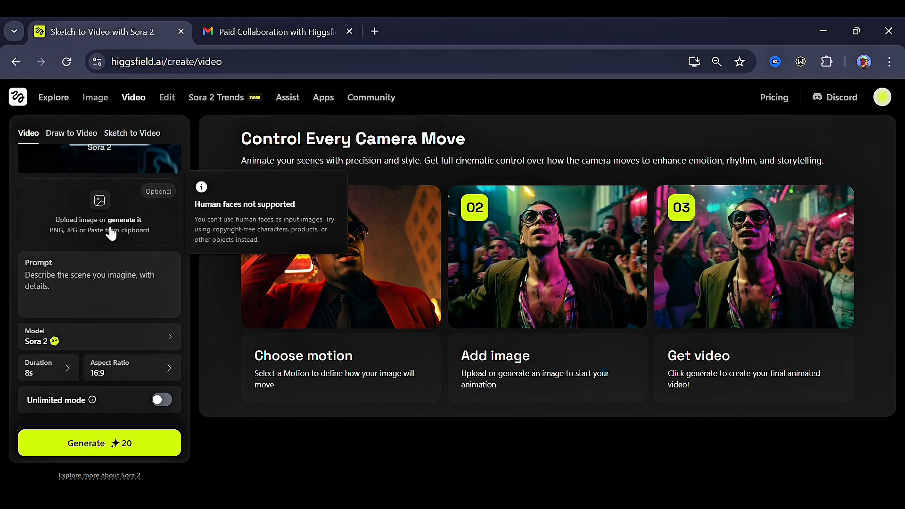
mouse_move(88, 270)
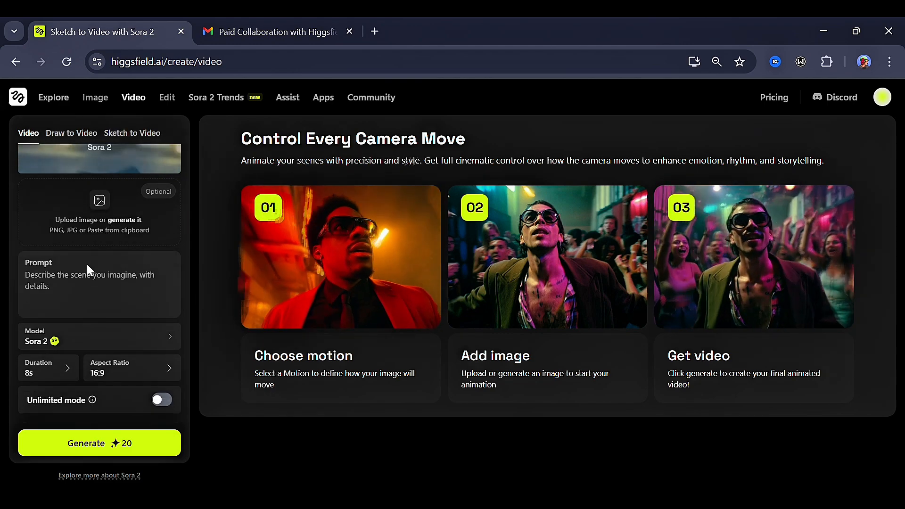
Generate 'A girl with purple hair in a forest looking lost with her bag and a map' with Sora 2 Pro
text(A)
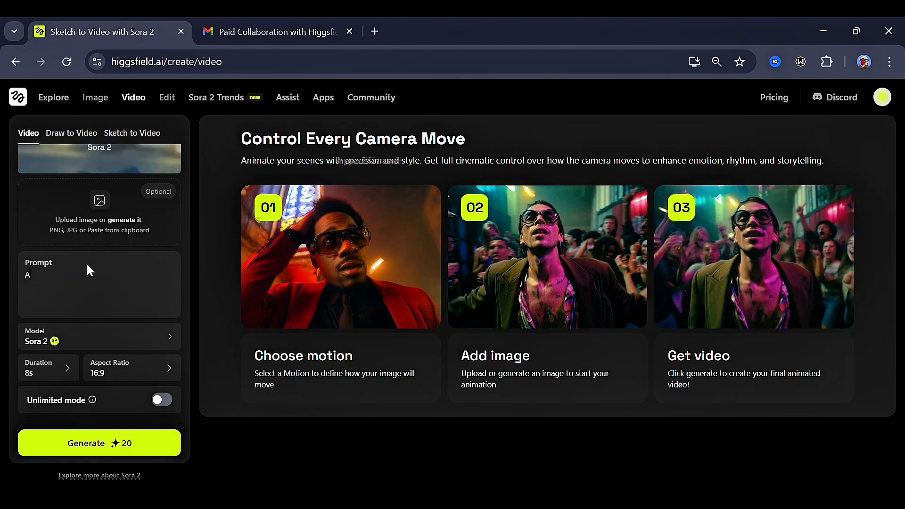
text(gi)
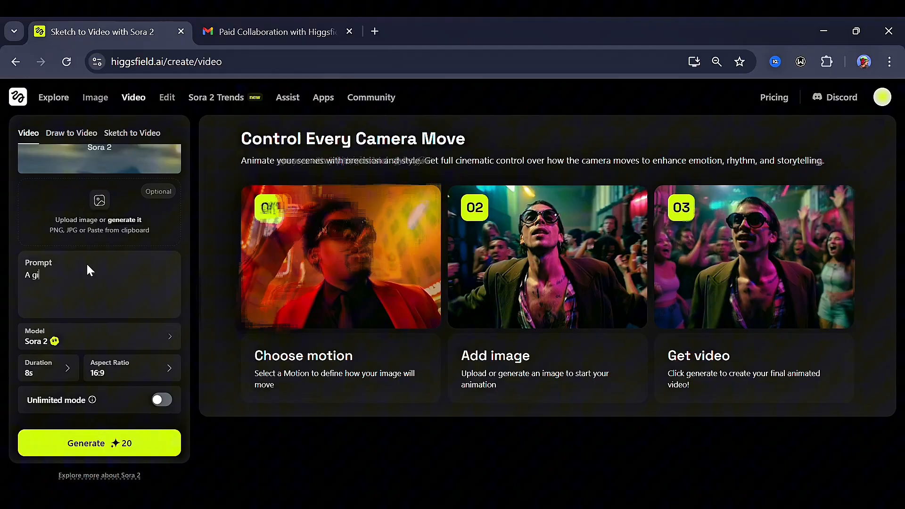
text(rl with purple hair)
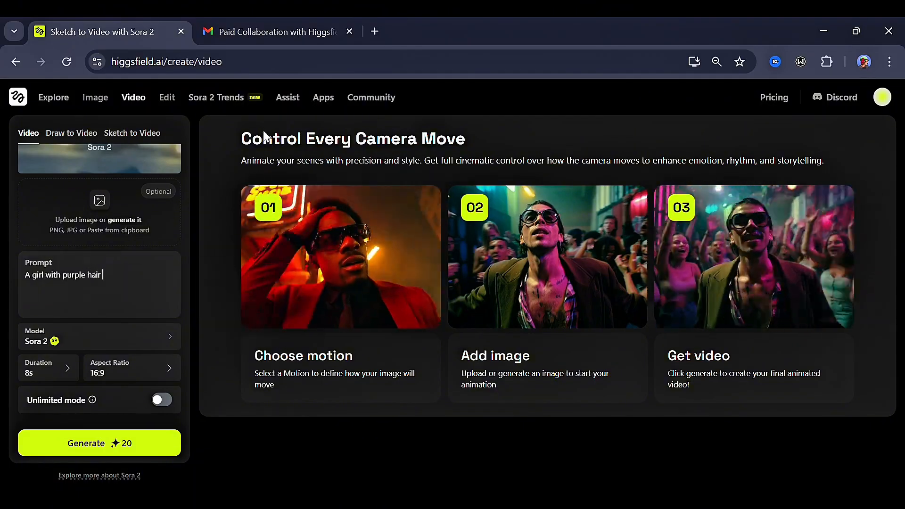
text(in a forest looking lost with her bag and a)
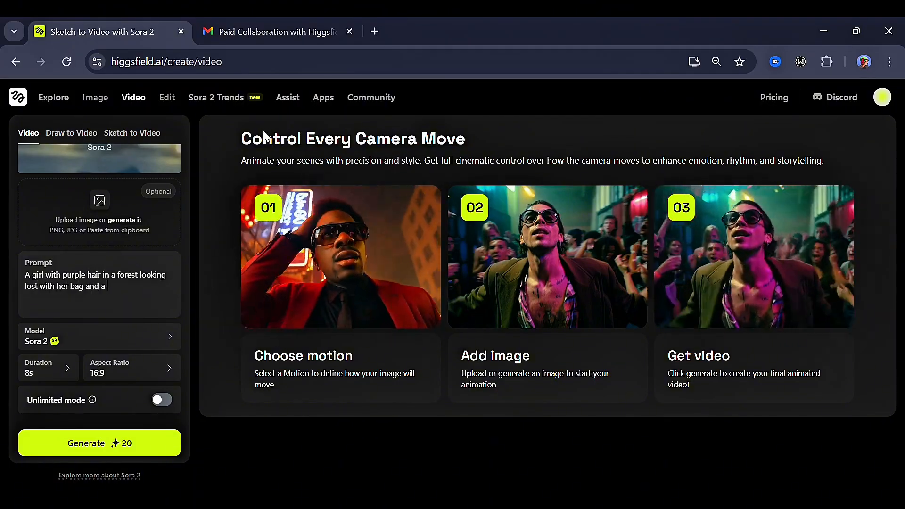
click(99, 337)
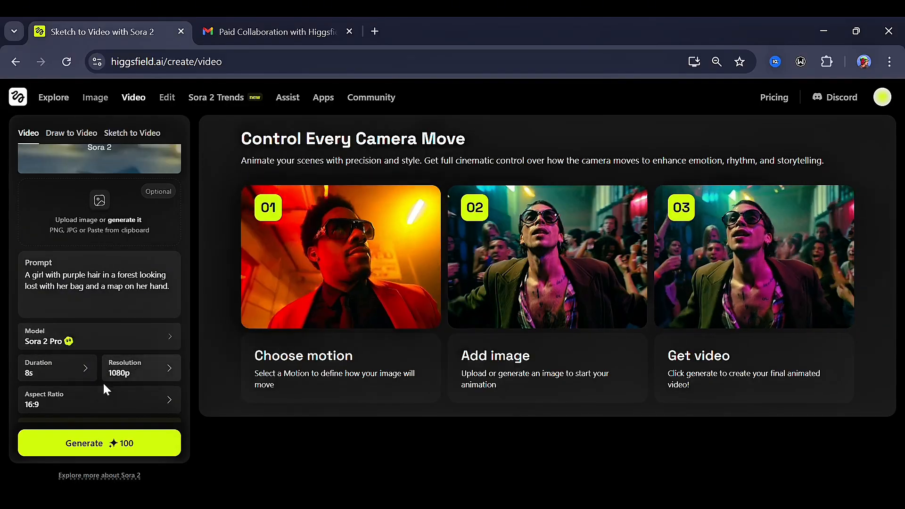
click(99, 400)
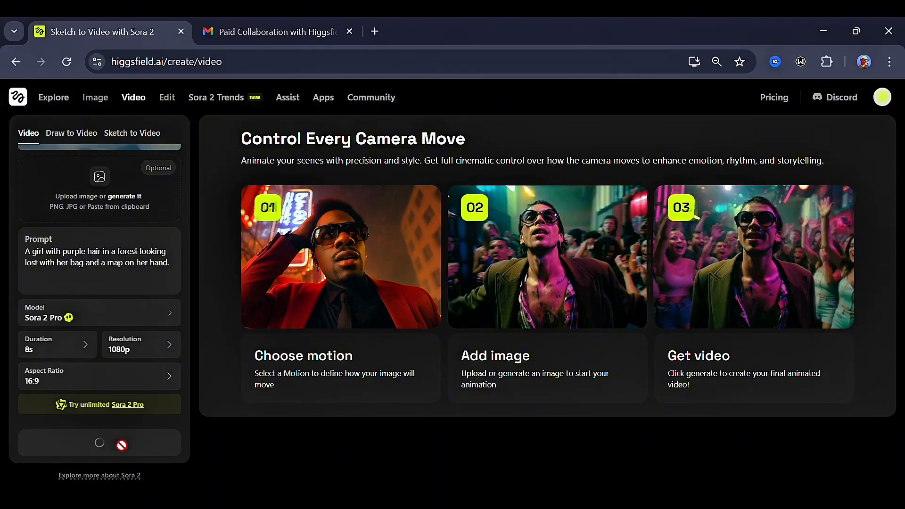
click(99, 443)
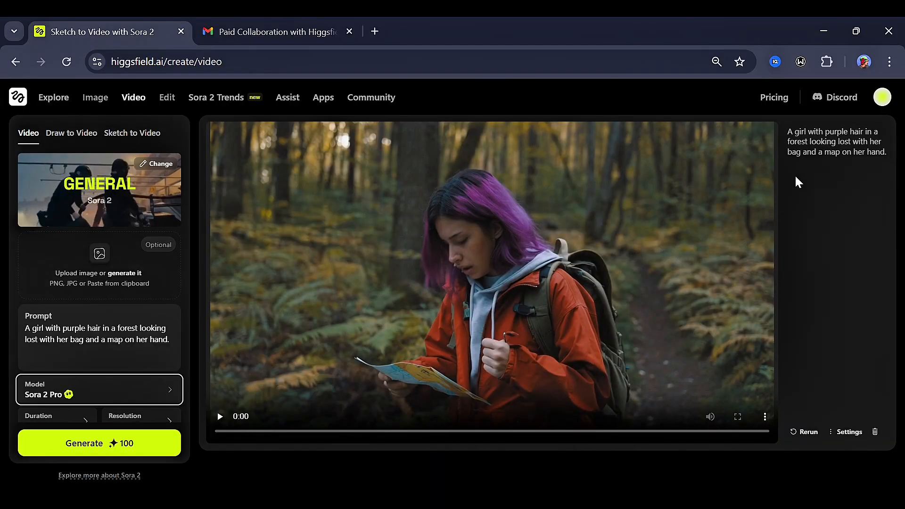
mouse_move(467, 352)
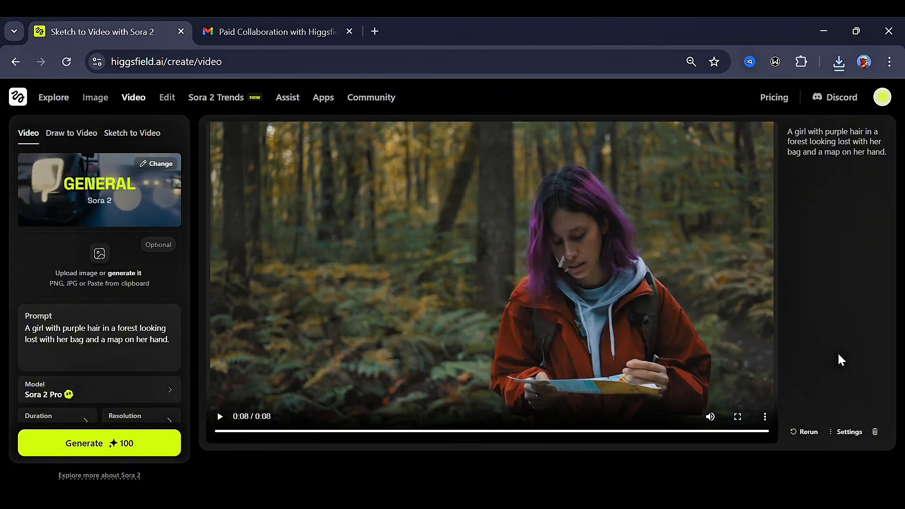
Download the finished purple-haired girl forest video
click(349, 31)
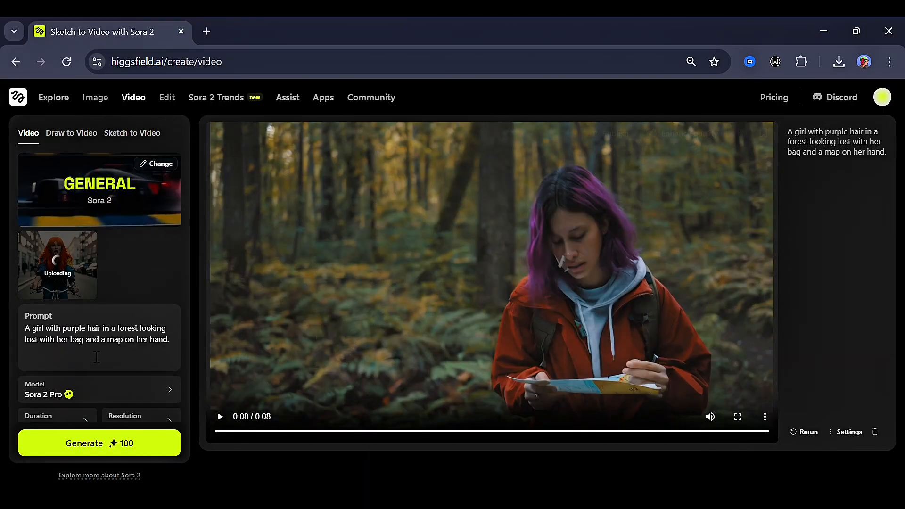
Generate the 12s cyclist video with the 'she rides the...' speaking prompt
text(she rides the)
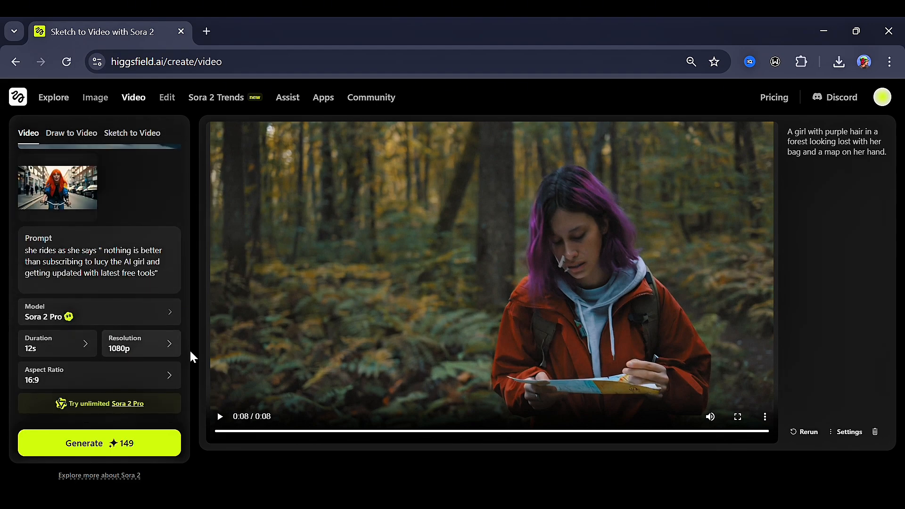
click(99, 443)
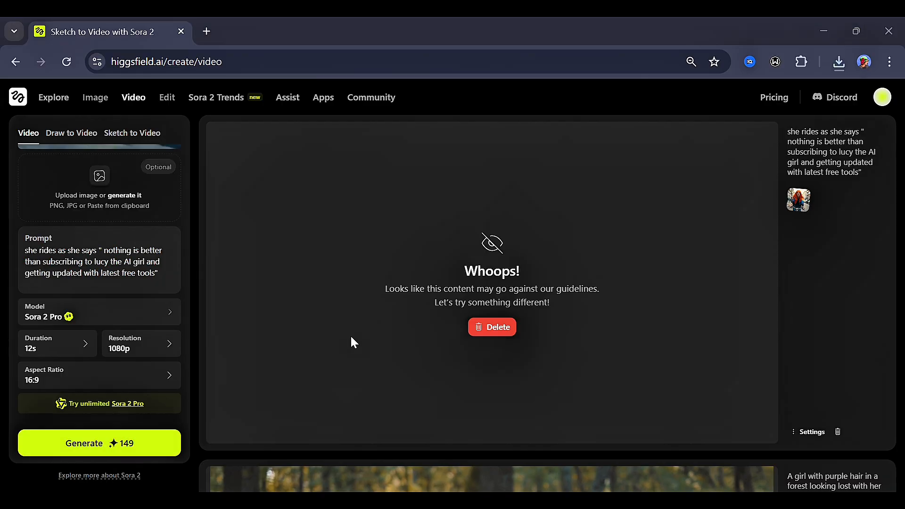
click(98, 176)
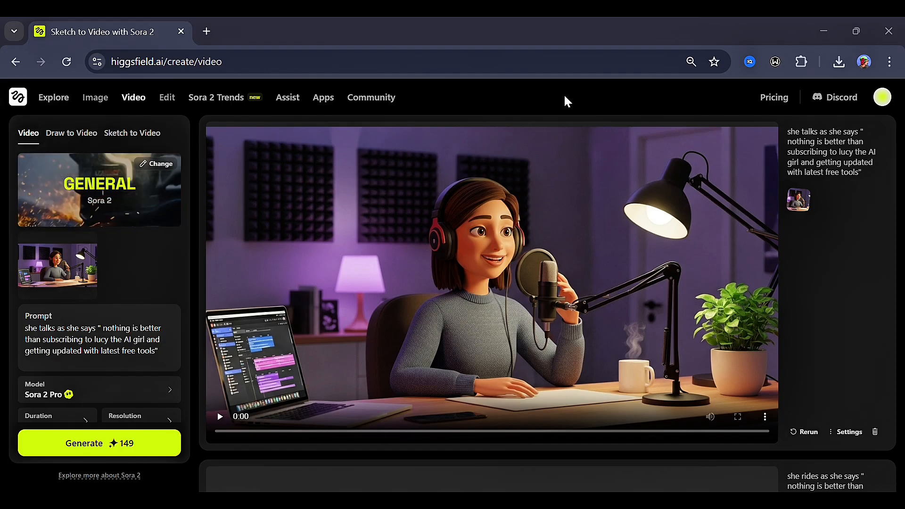
mouse_move(854, 264)
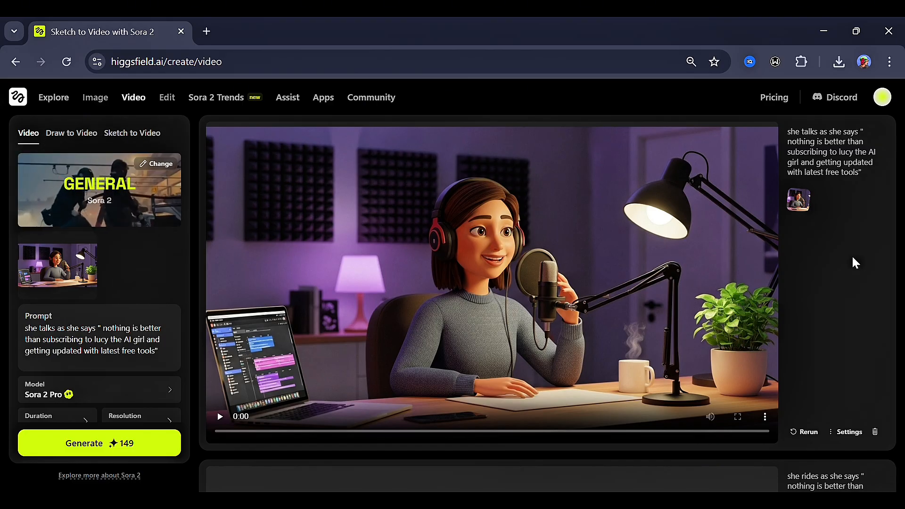
mouse_move(649, 340)
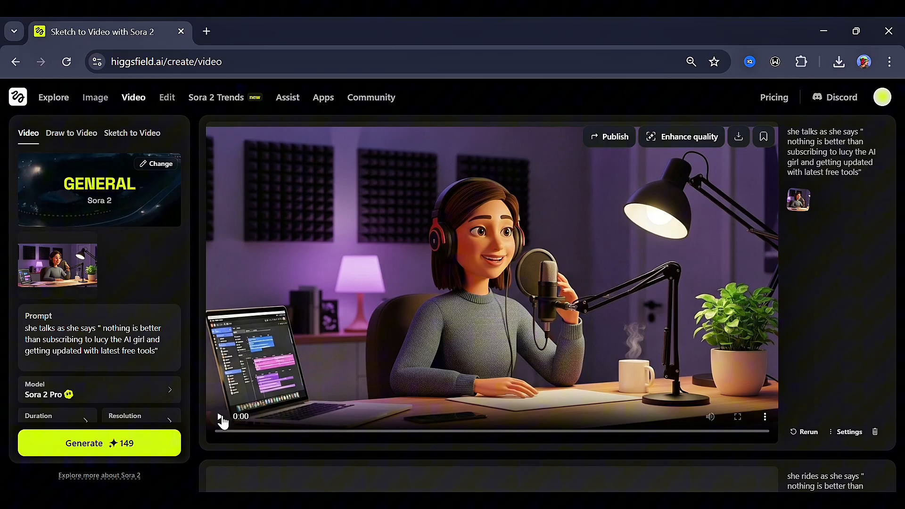
Play the podcast-host video, pausing once, through to 0:12
click(223, 416)
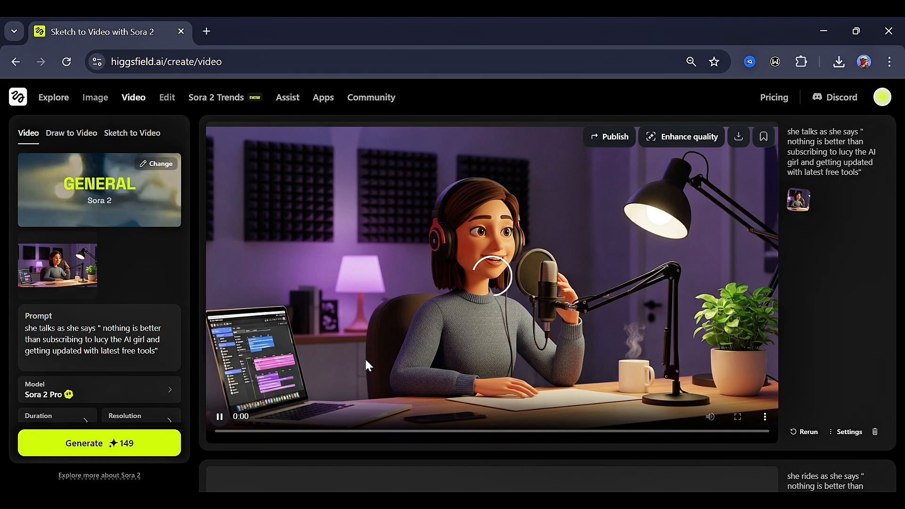
click(220, 416)
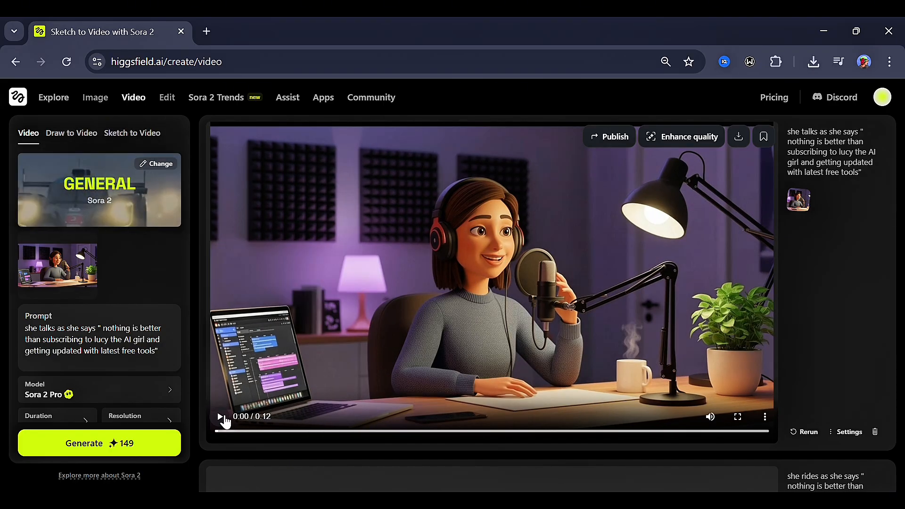
click(221, 416)
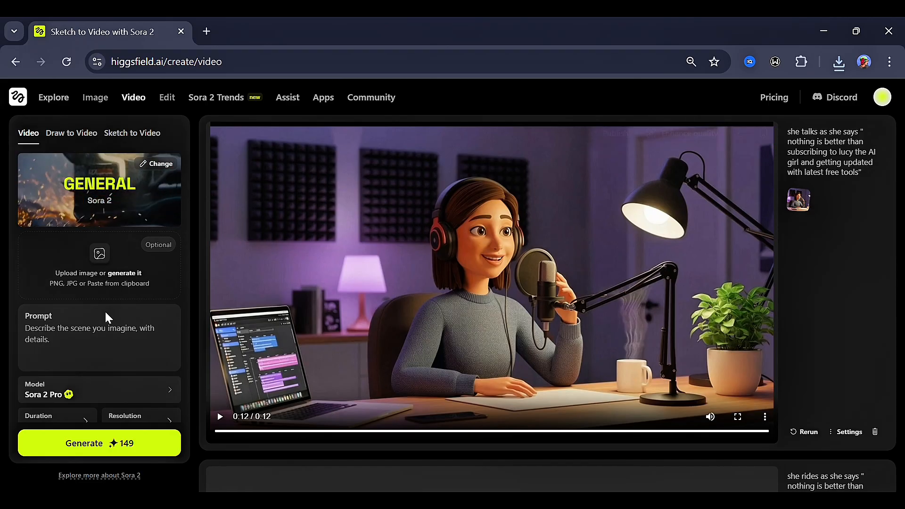
Generate the woman-and-stubborn-cow countryside road prompt with Sora 2 Max at 12s, 1080p
text(A woman in a countryside road tries to drive, but a cow stands stubbornly in front of her car. She honks, yells, and even offers grass out the window. The cow just stares, unimpressed. When she gives up and starts reversing, the cow casually walks away.)
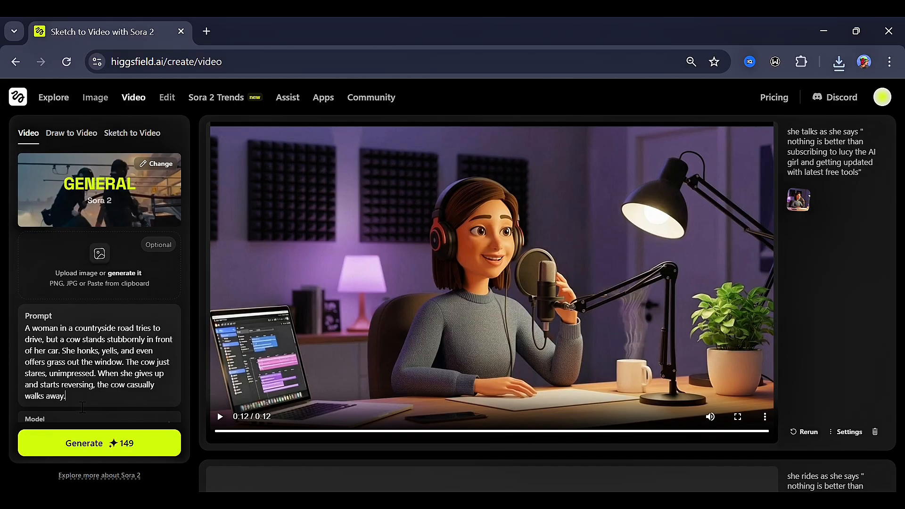
click(56, 343)
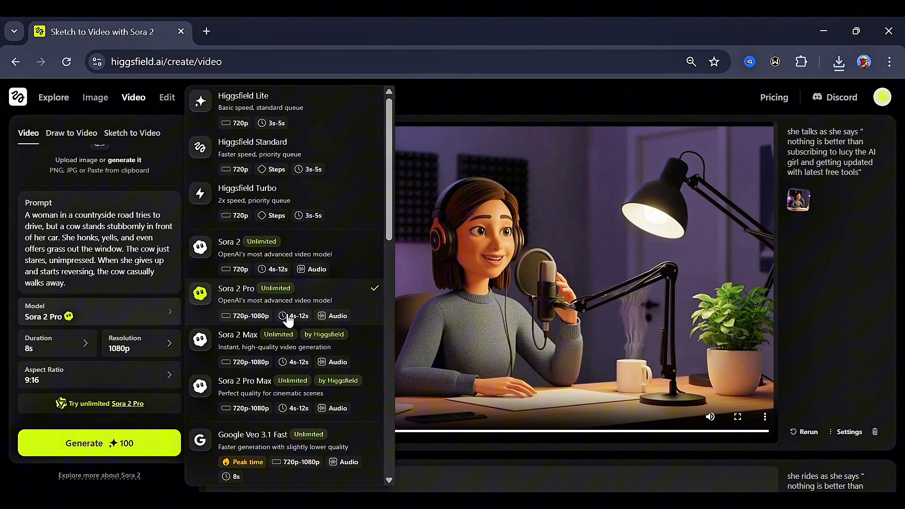
click(238, 340)
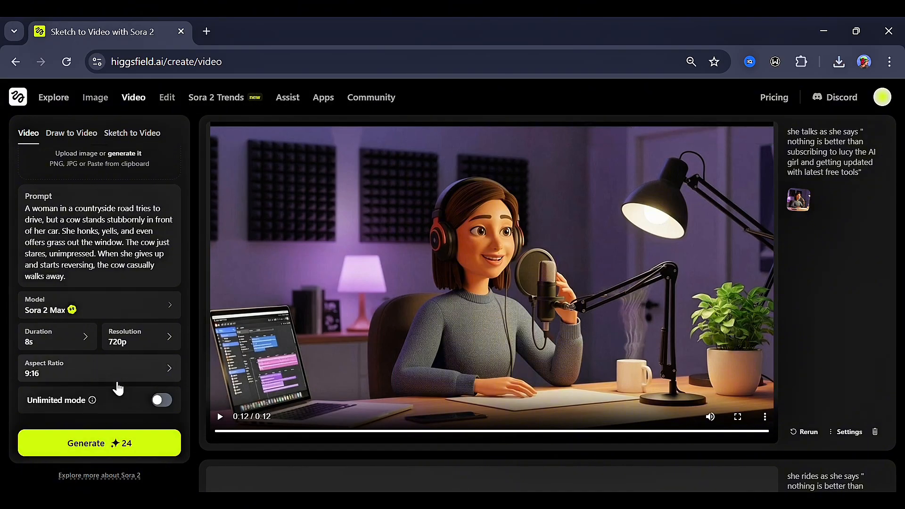
click(161, 400)
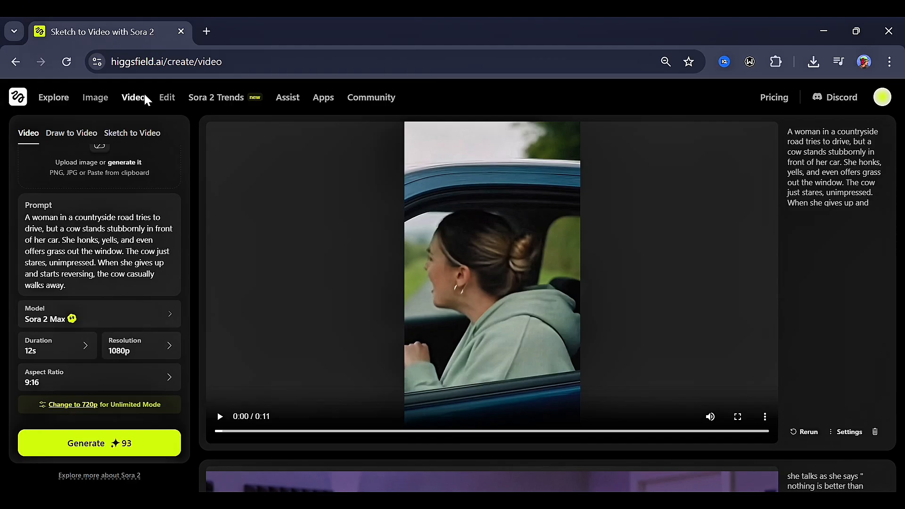
mouse_move(305, 359)
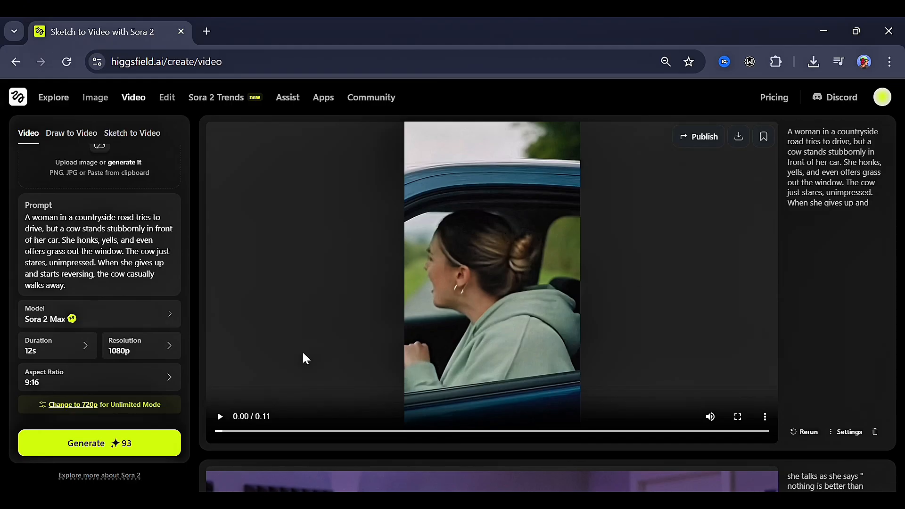
mouse_move(556, 226)
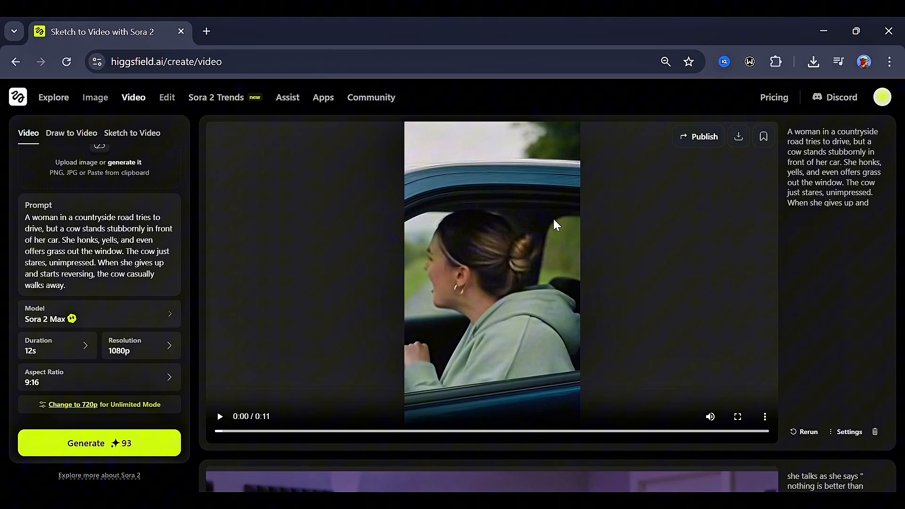
mouse_move(251, 419)
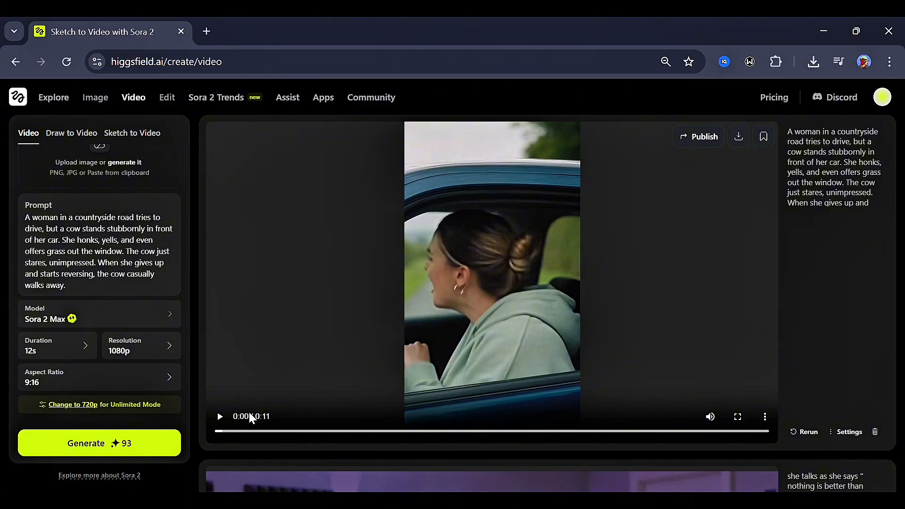
mouse_move(498, 291)
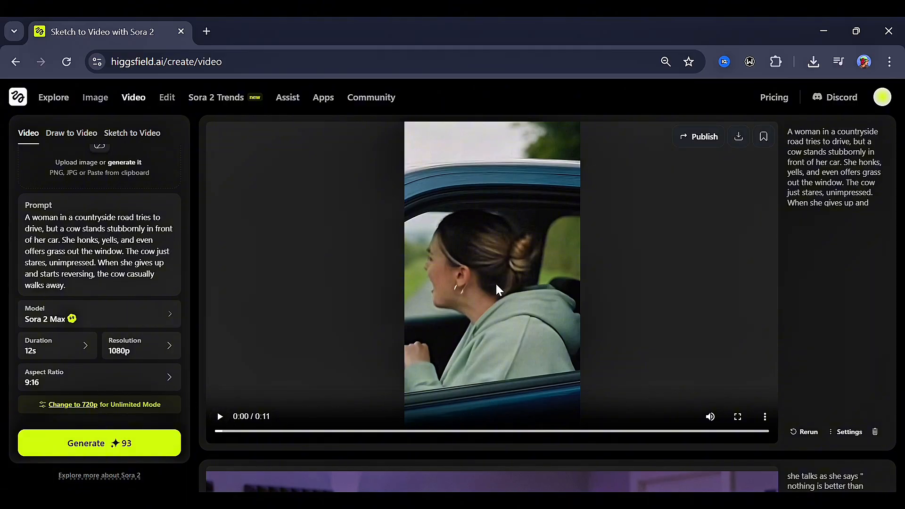
Bring up the video model list while the cow clip plays
click(98, 319)
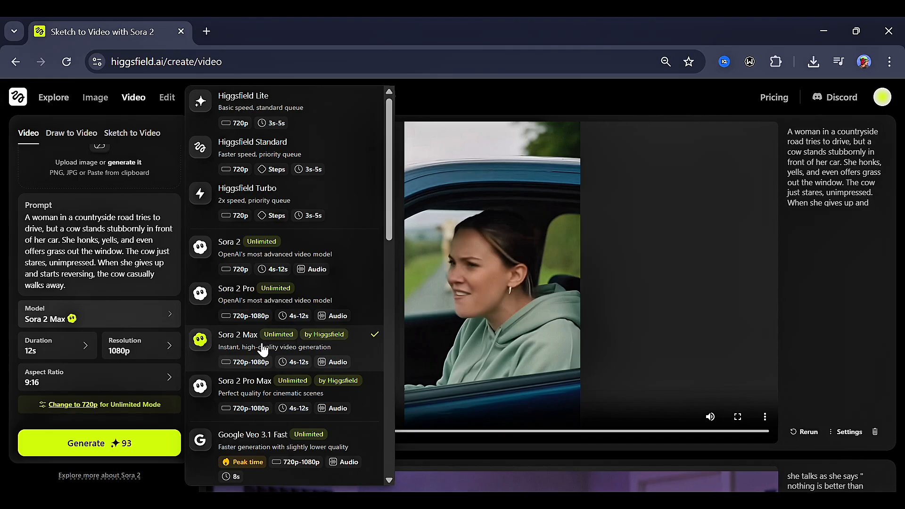
Generate the orange-haired girl in an army fit running and calling for backup, Sora 2 Pro Max, 8s, 16:9
click(244, 380)
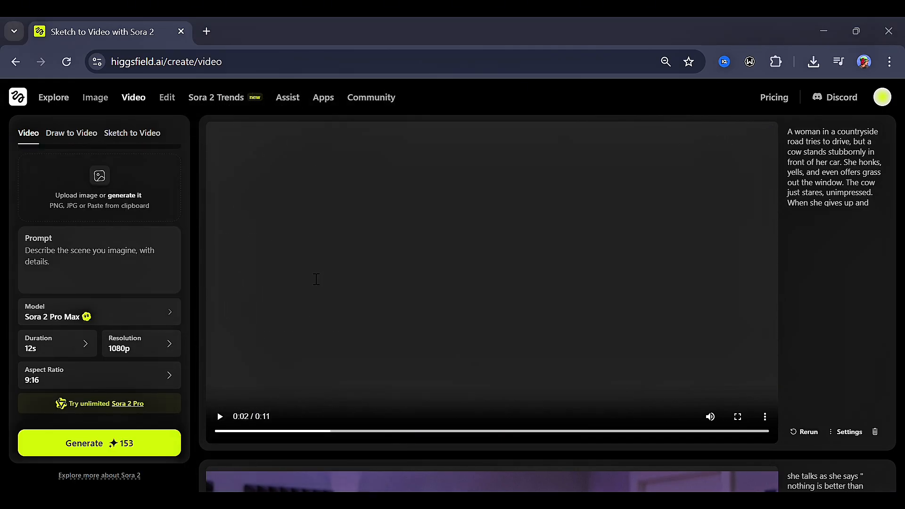
text(A Girl with orange hair wear)
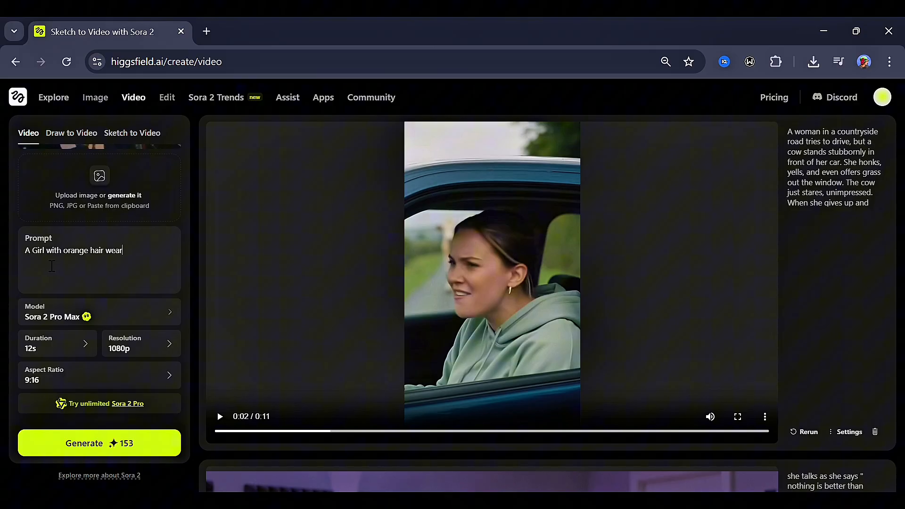
text(ing an army fit in a war zone running)
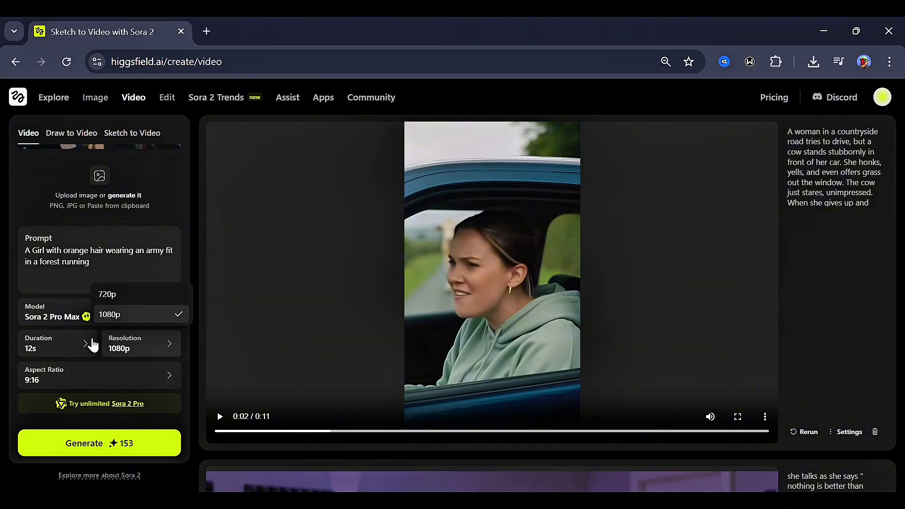
text(and cal)
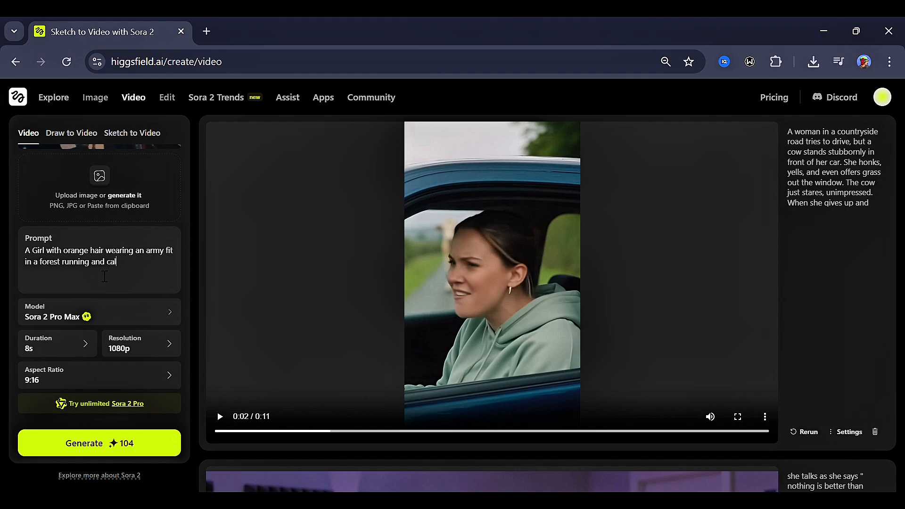
text(ling for back up.)
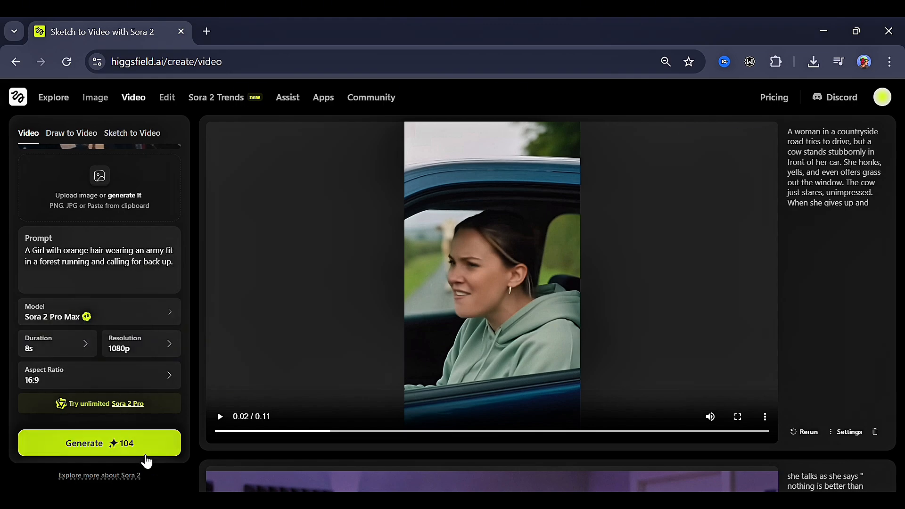
click(99, 443)
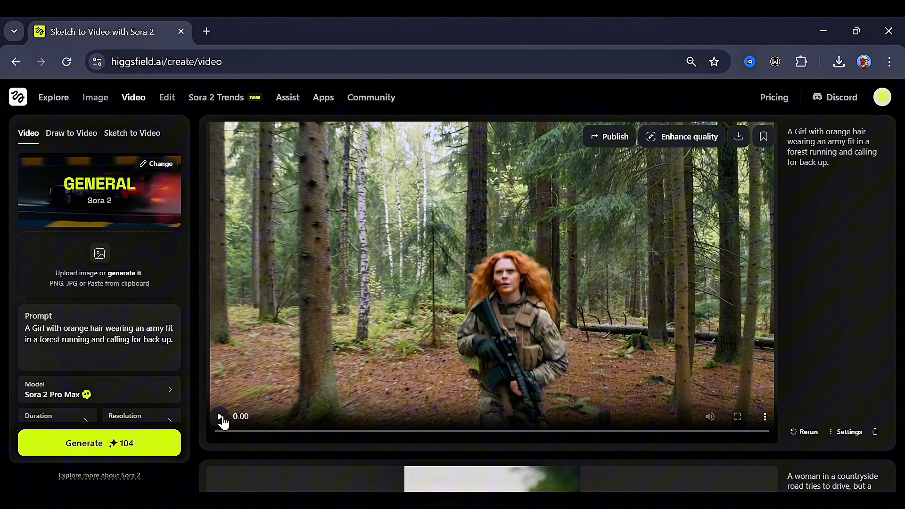
Play the finished orange-haired soldier forest video
click(221, 416)
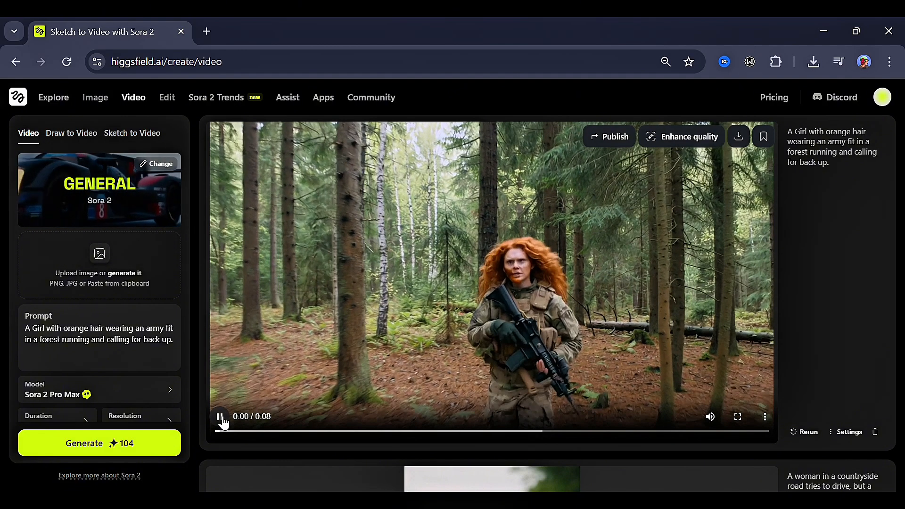
click(221, 416)
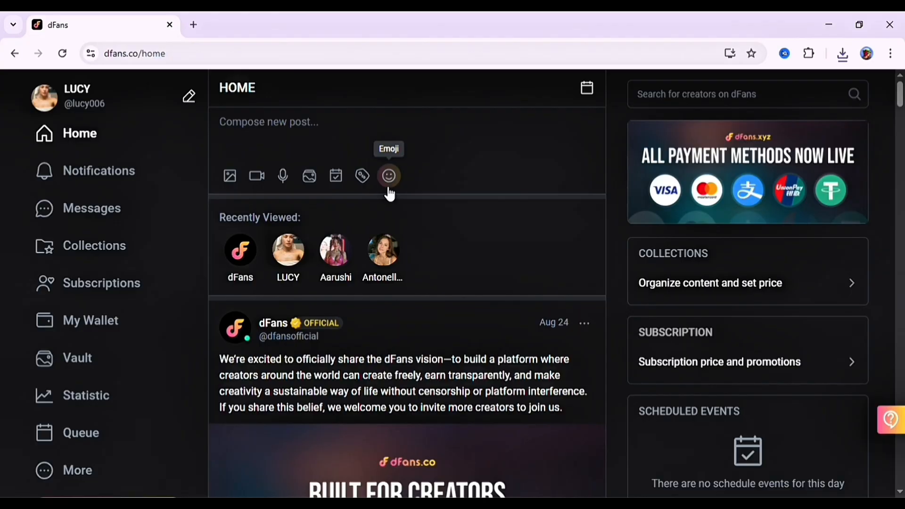
mouse_move(472, 366)
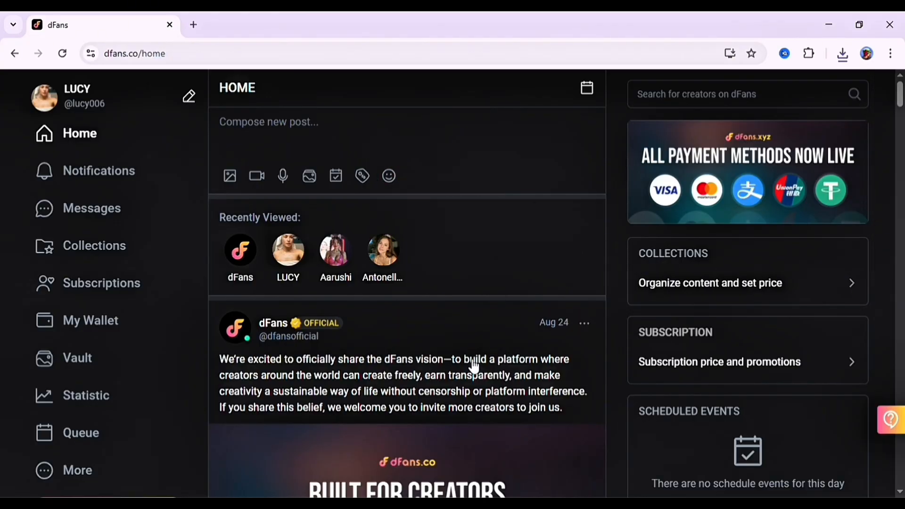
Scroll through the home feed post and comments, then go to Messages
scroll(down, 3)
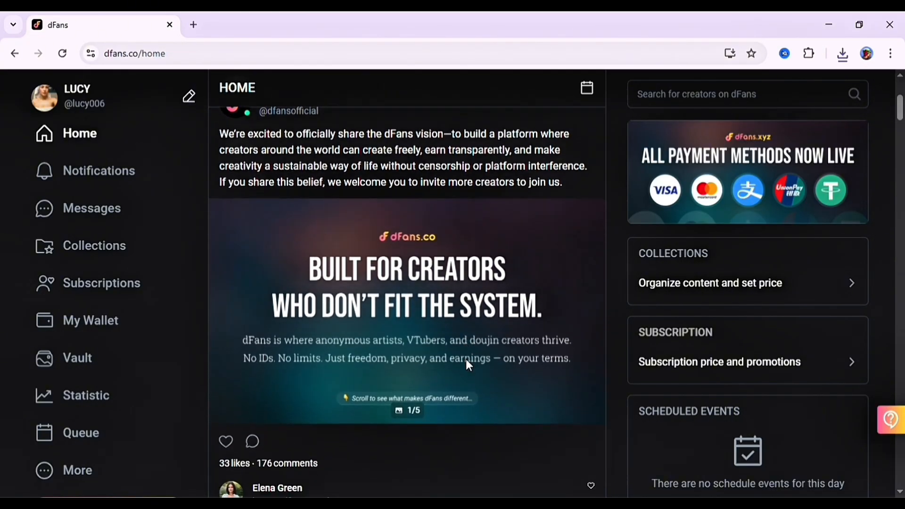
scroll(down, 3)
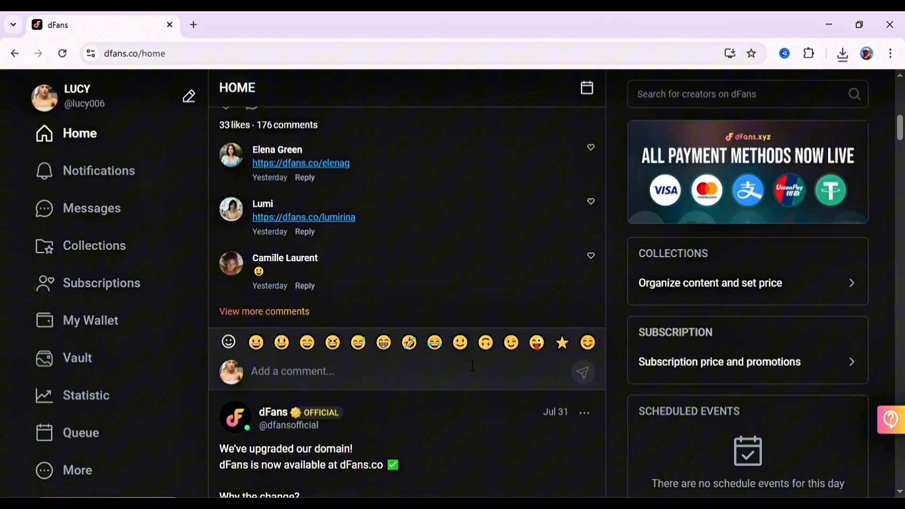
scroll(up, 3)
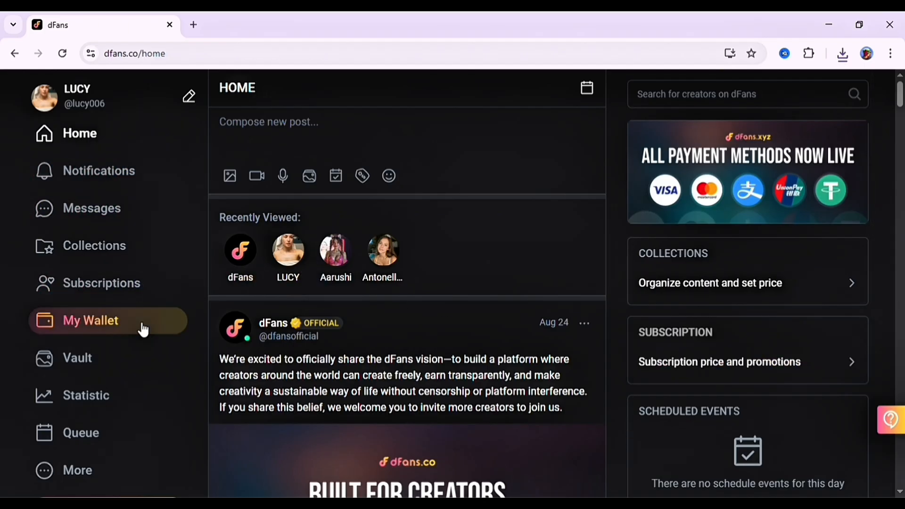
mouse_move(123, 397)
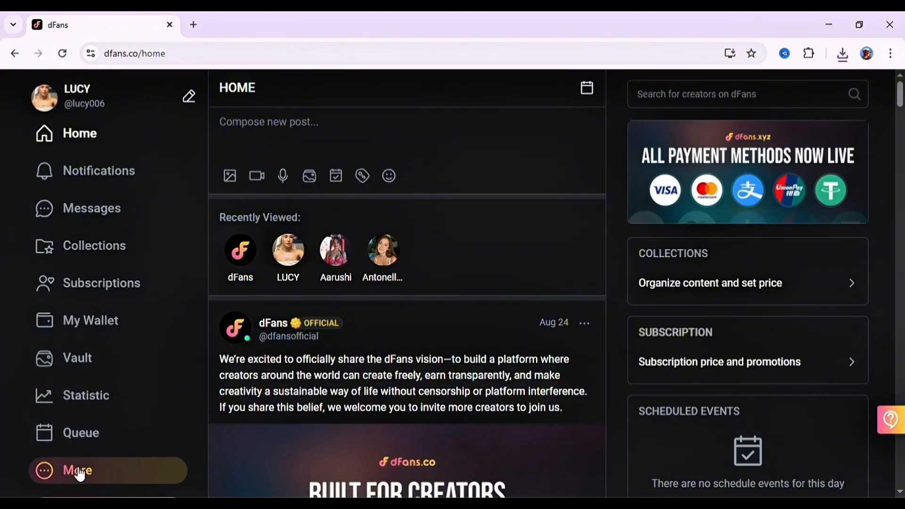
click(77, 471)
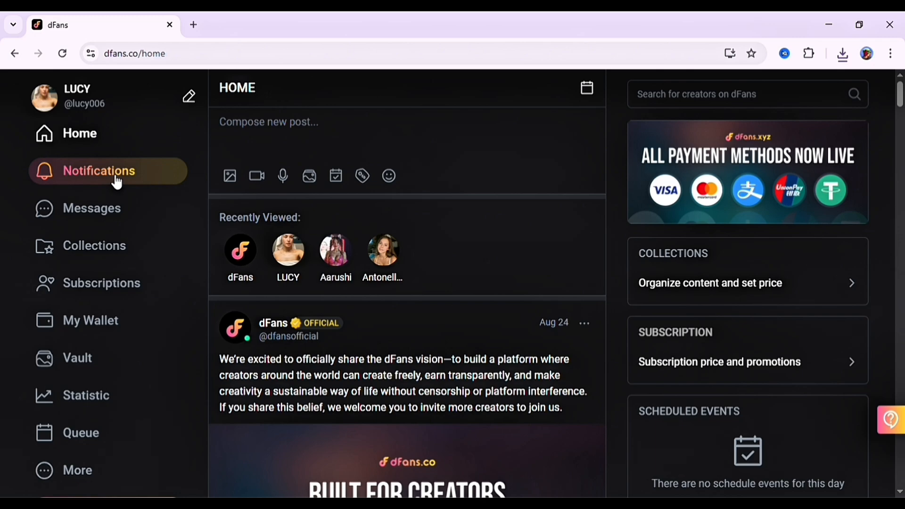
click(92, 207)
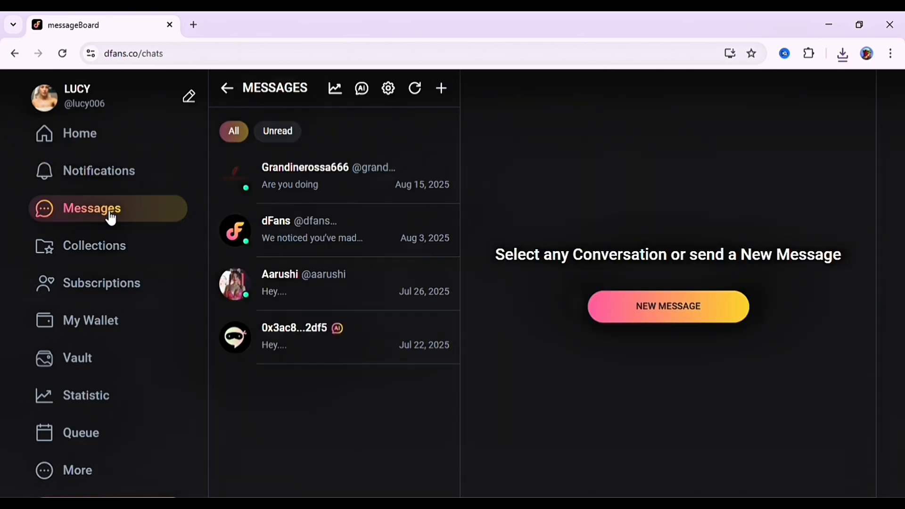
mouse_move(282, 112)
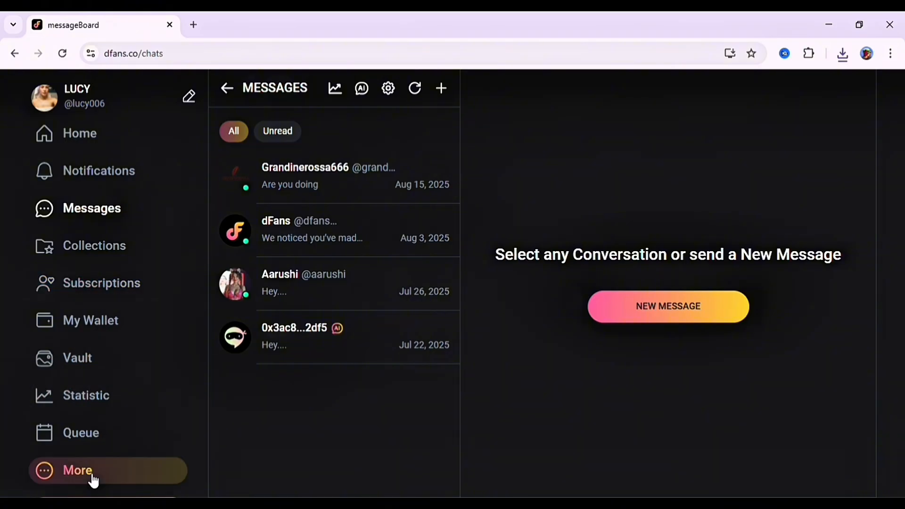
Reach the Chats settings showing the welcome message and Lucy AI companion persona form
click(76, 470)
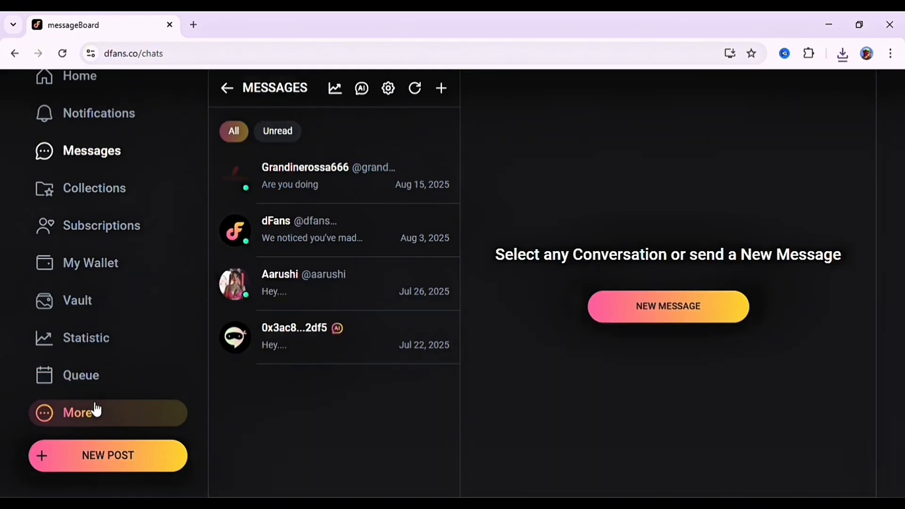
click(387, 88)
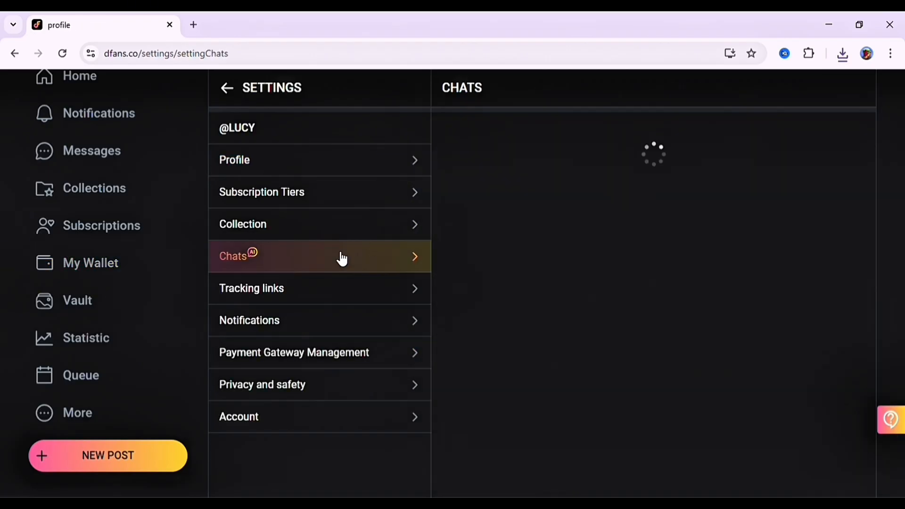
click(319, 256)
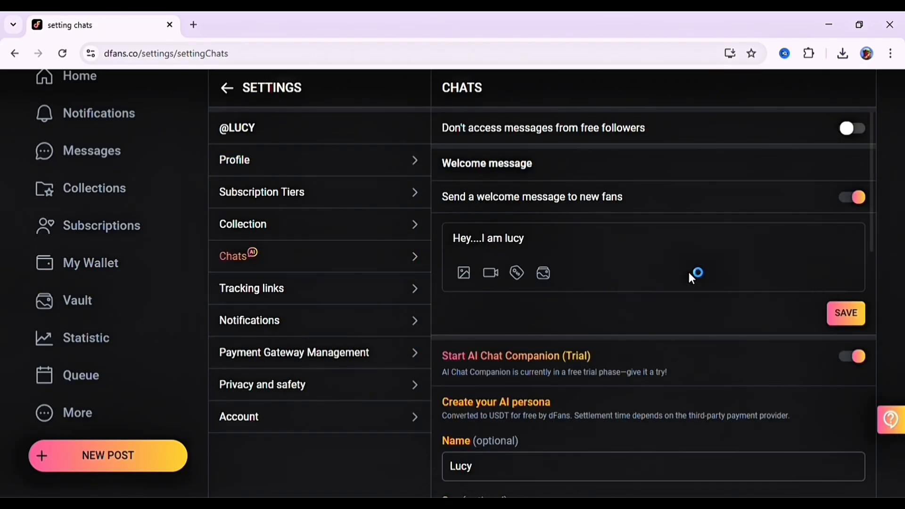
scroll(down, 3)
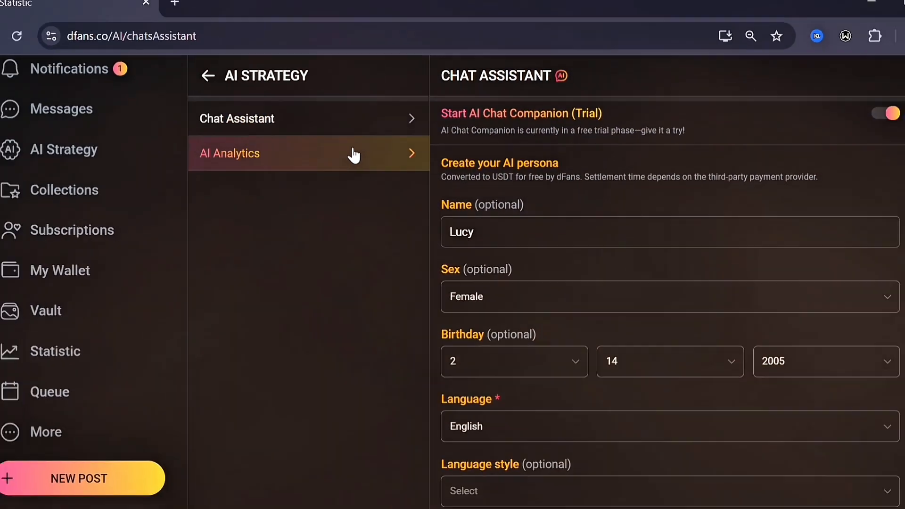
Generate the bi-weekly AI Analytics report (2025-09-28 to 2025-10-11) and scan its zero-revenue suggestions
click(229, 152)
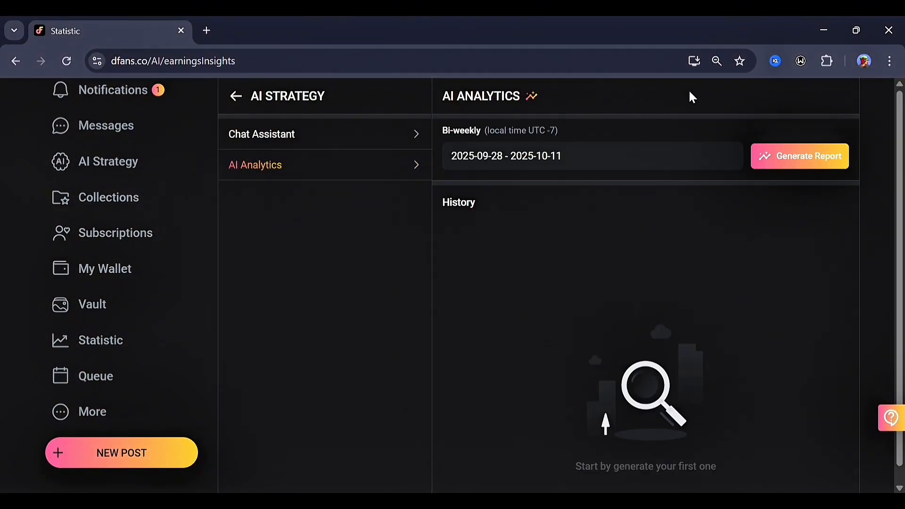
click(798, 156)
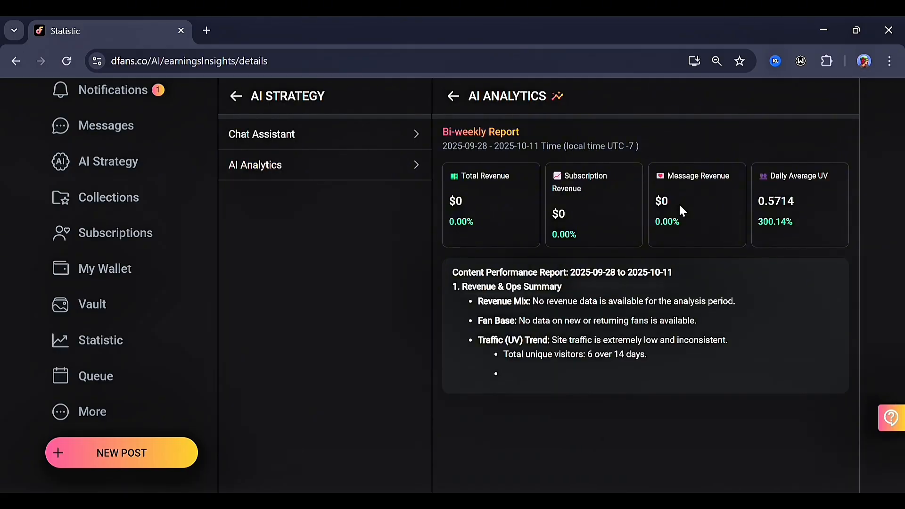
scroll(down, 3)
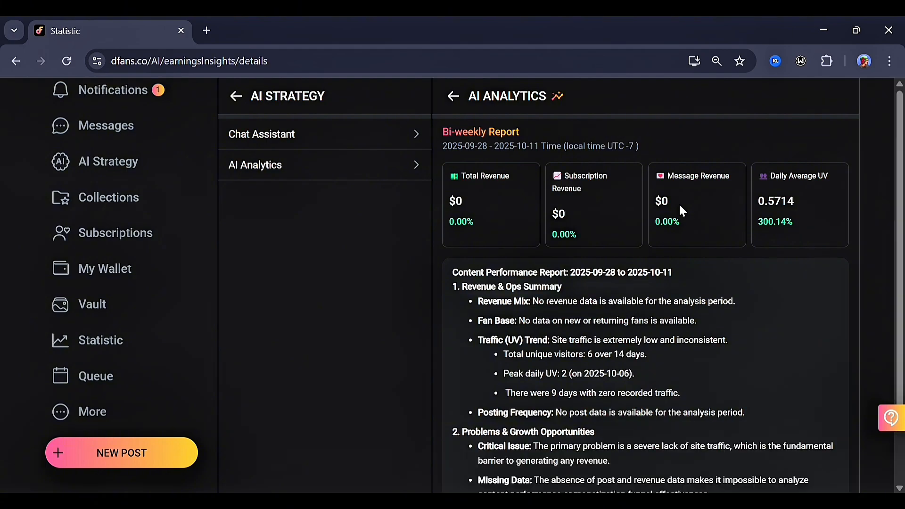
mouse_move(580, 251)
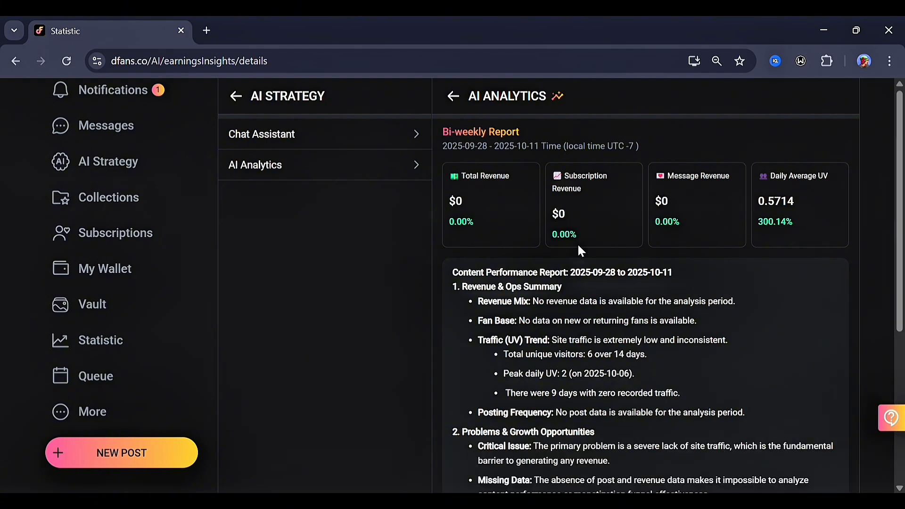
scroll(down, 3)
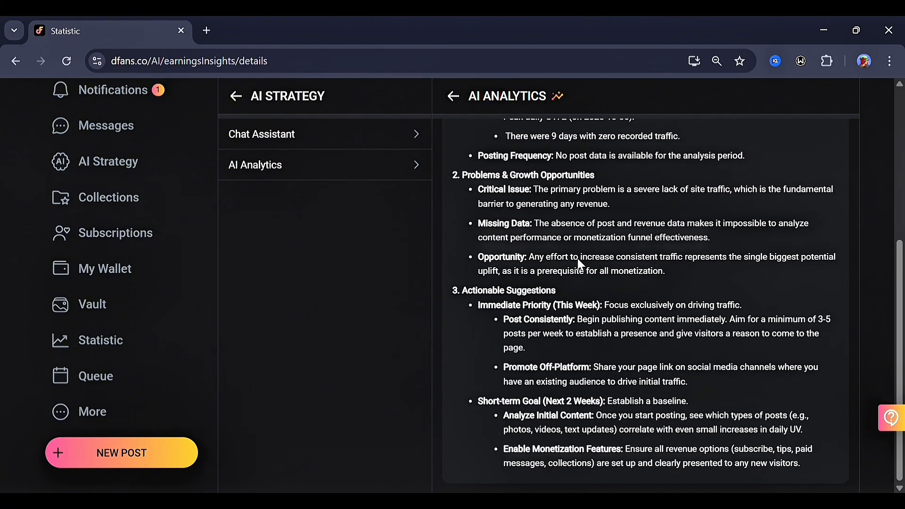
scroll(up, 3)
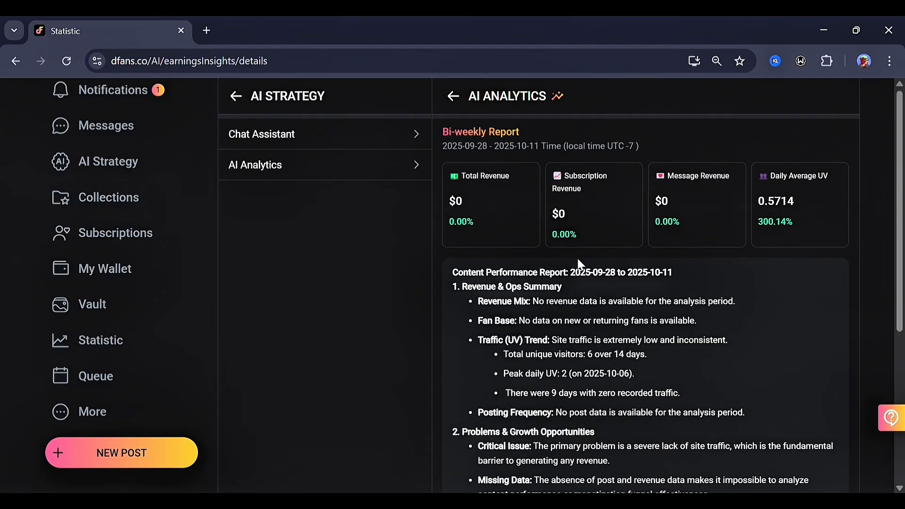
mouse_move(473, 260)
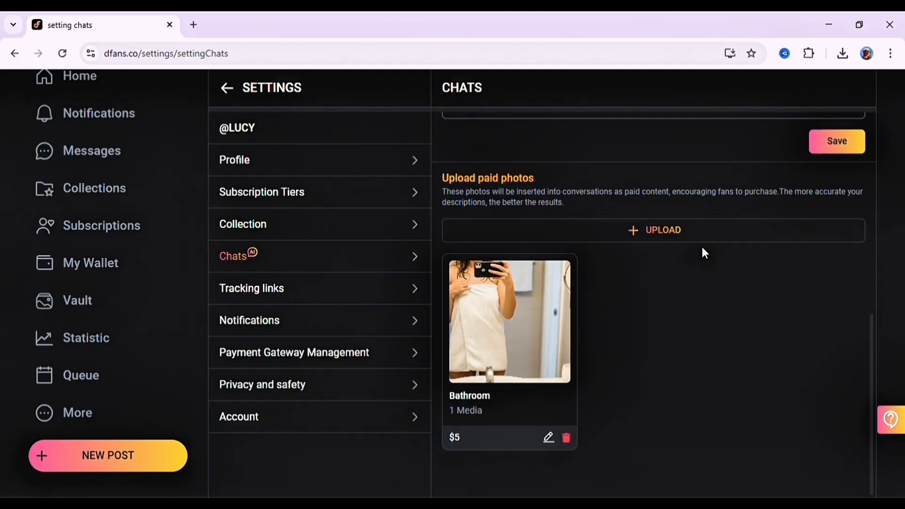
Return to the dFans home feed and browse its posts
click(79, 76)
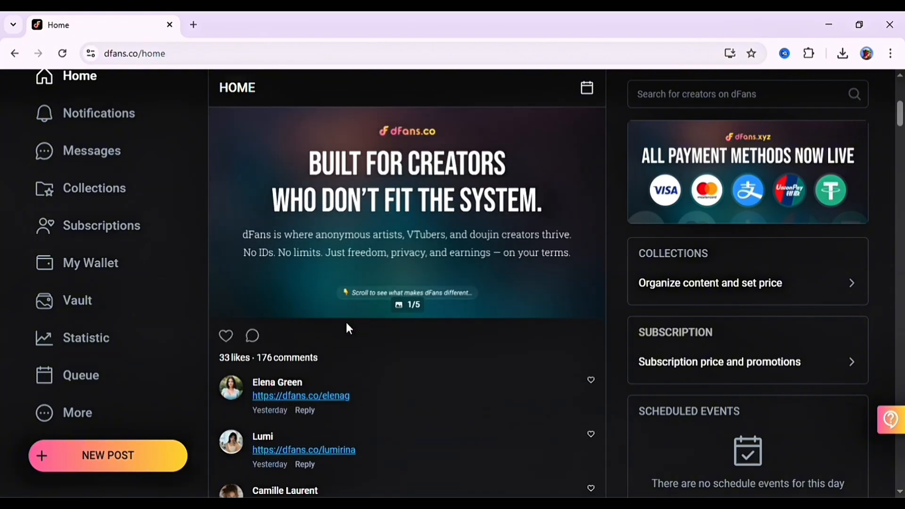
scroll(down, 3)
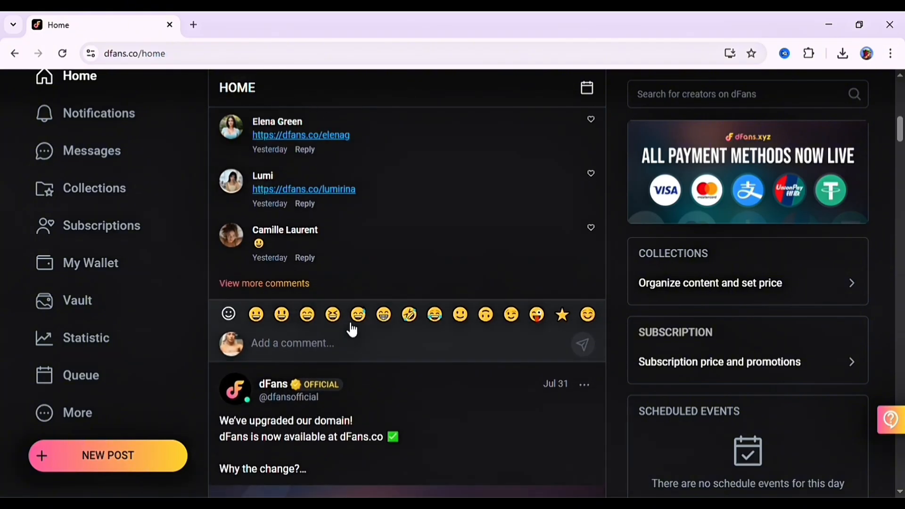
scroll(up, 3)
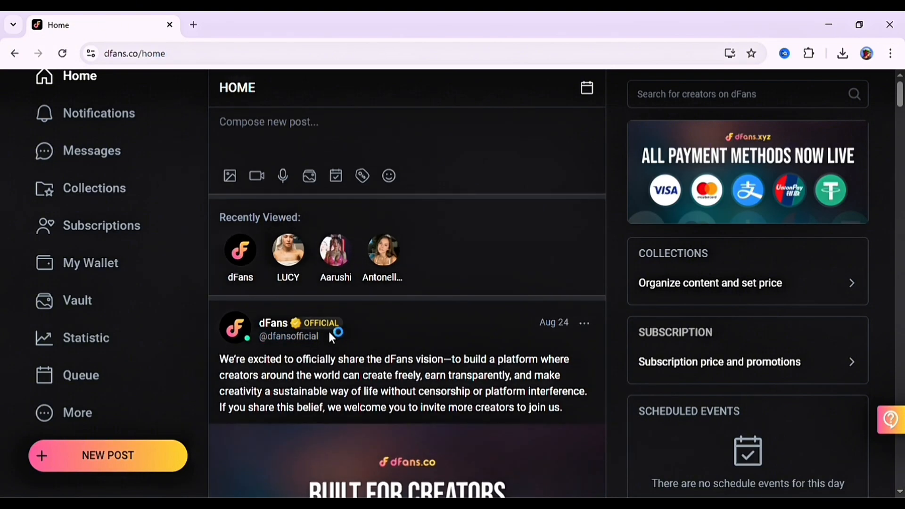
mouse_move(269, 349)
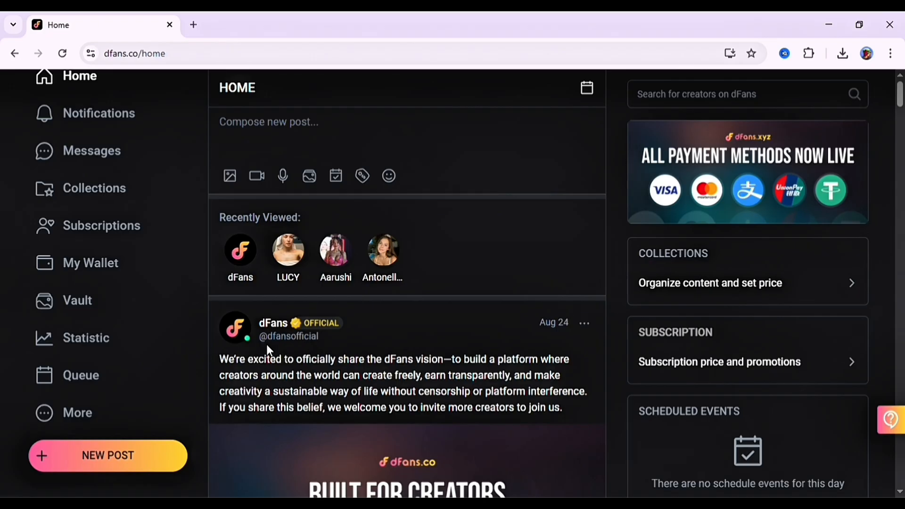
mouse_move(339, 306)
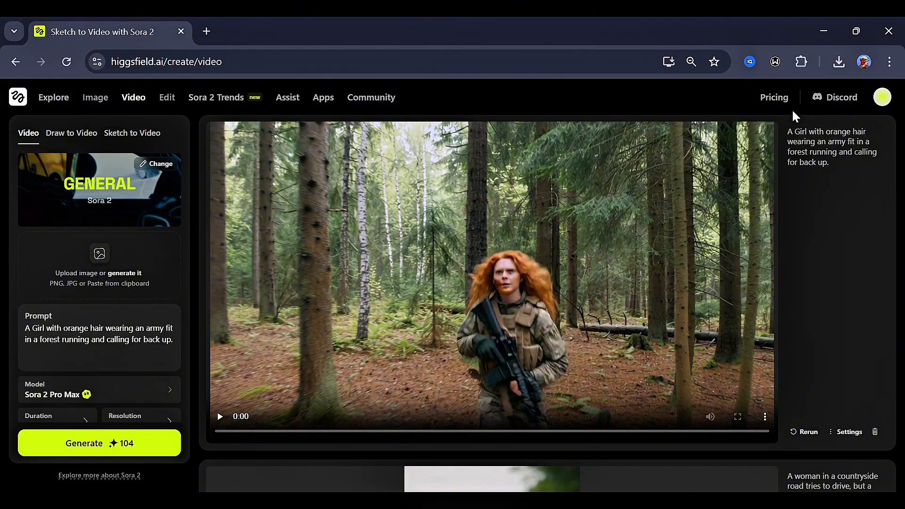
Review the Higgsfield subscription plans on the Pricing page
click(774, 97)
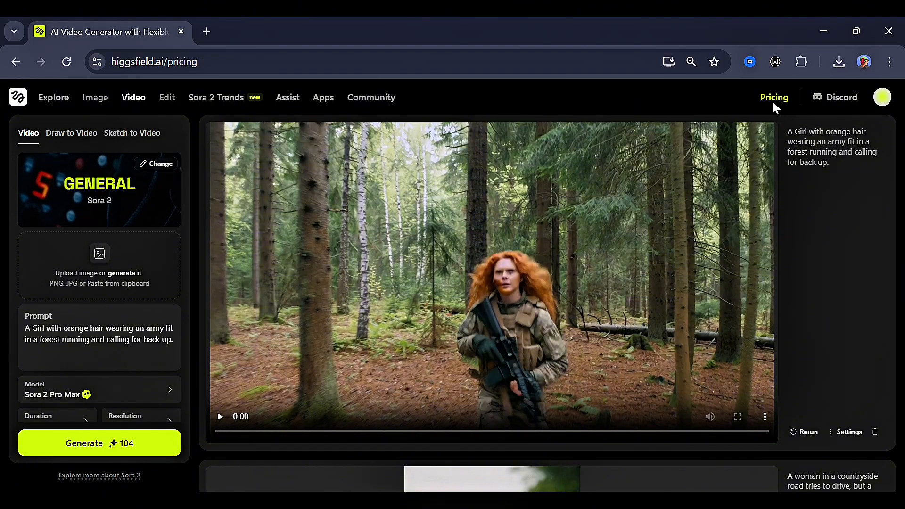
click(774, 97)
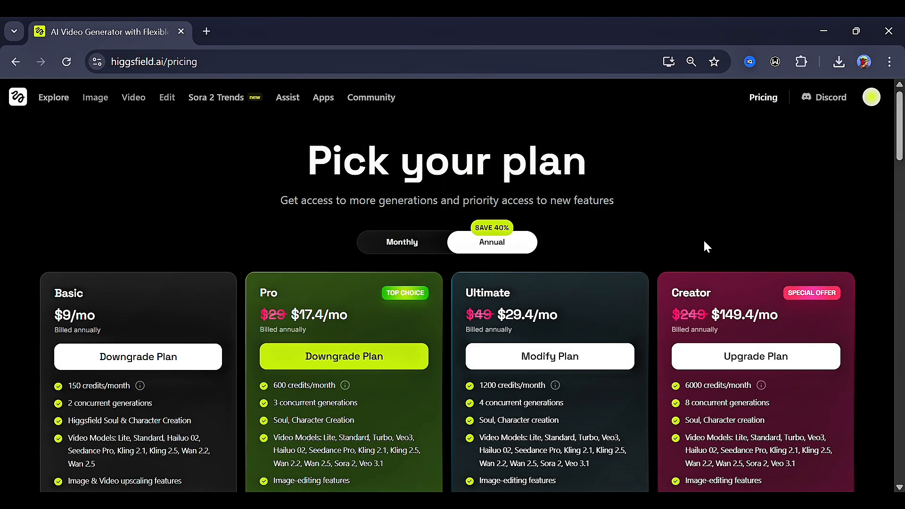
mouse_move(634, 337)
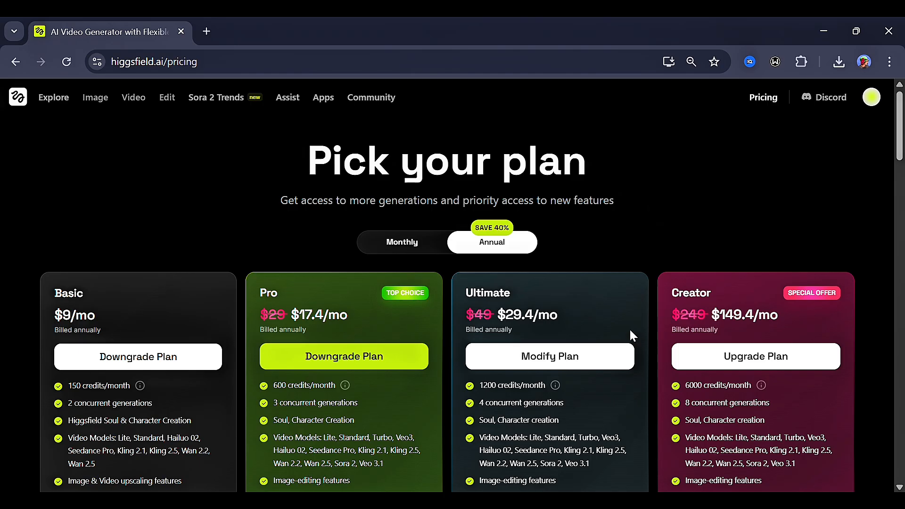
scroll(down, 3)
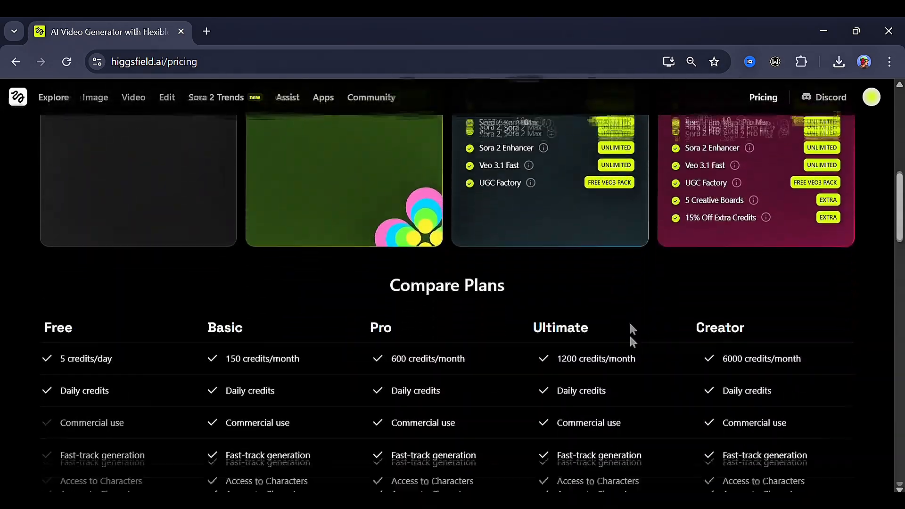
scroll(up, 3)
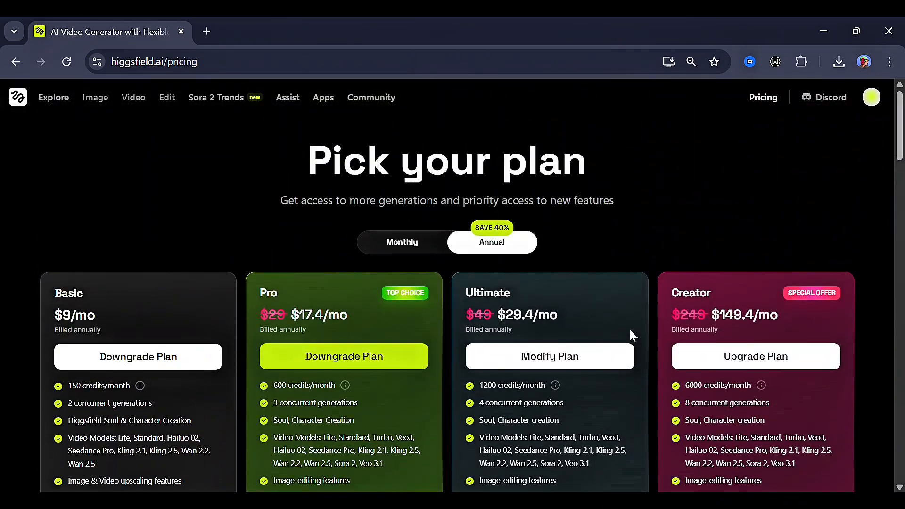
Return to Explore and reveal the Video features and models menu
click(17, 97)
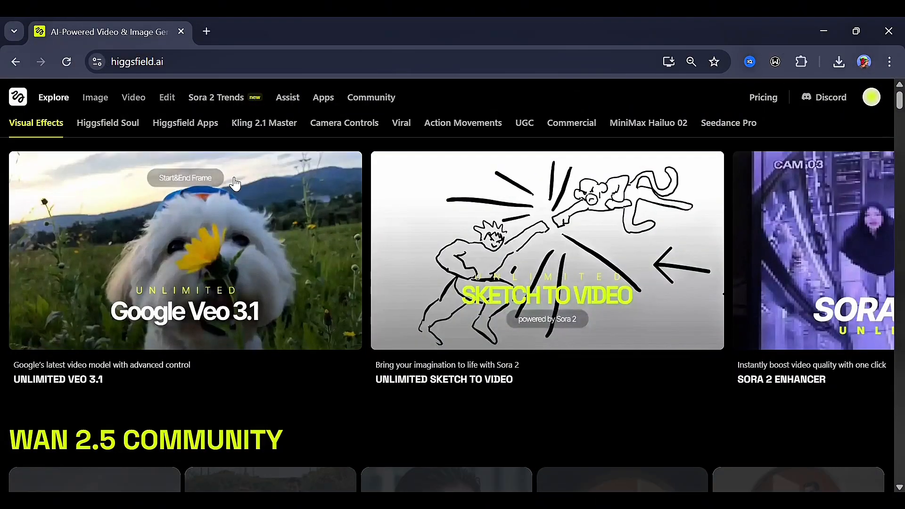
click(133, 98)
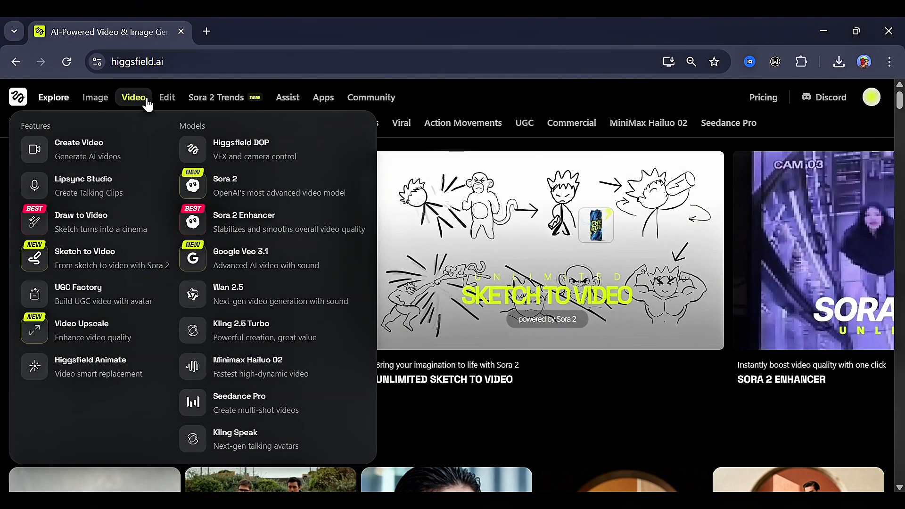